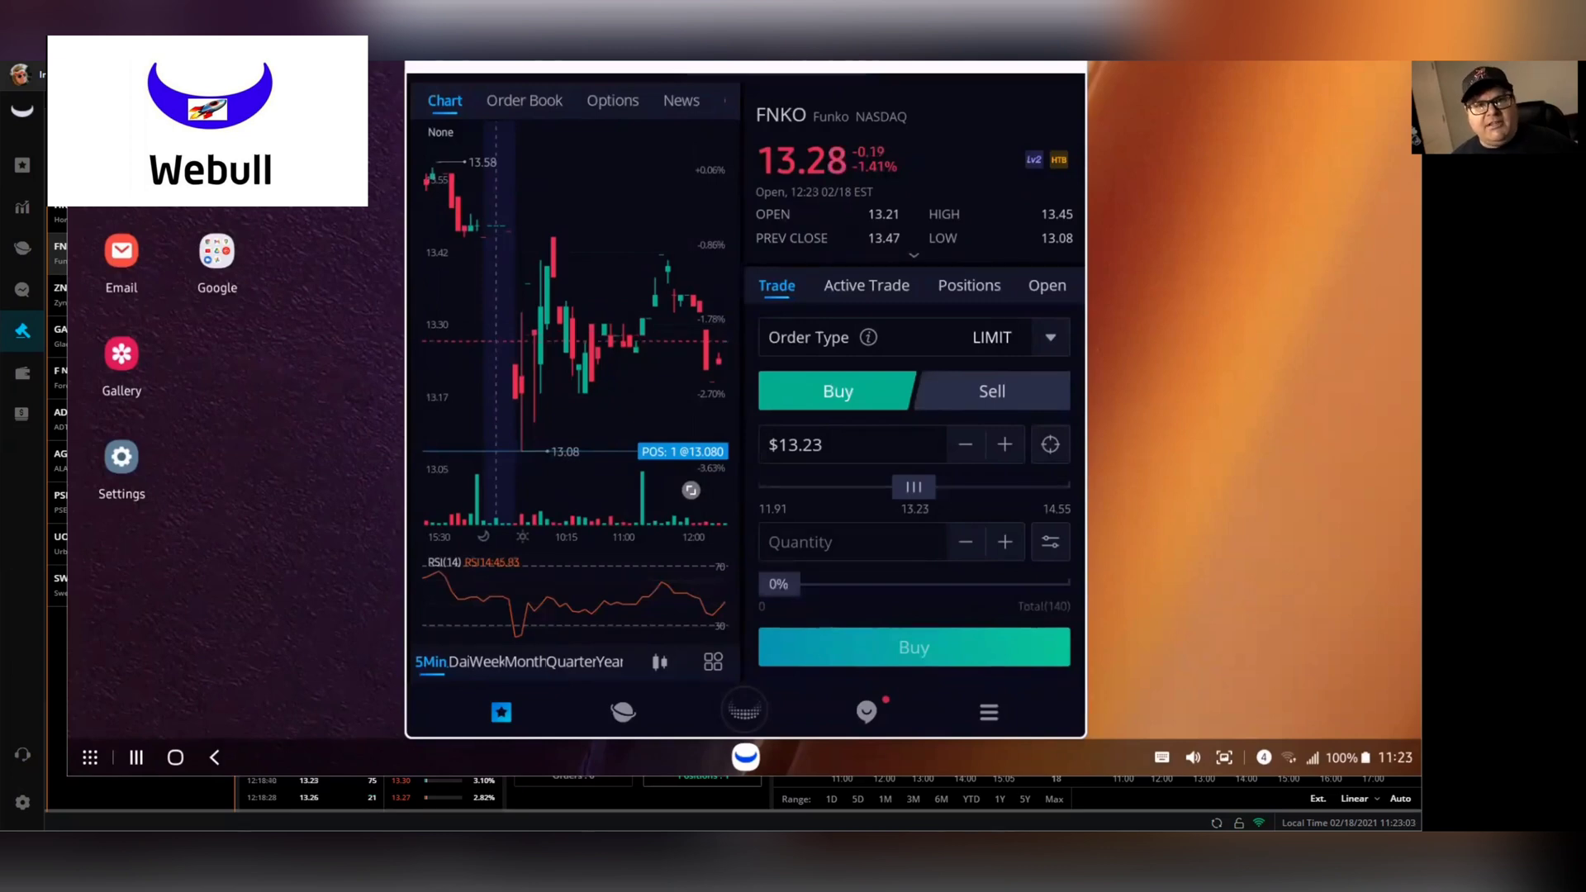
mouse_move(591, 238)
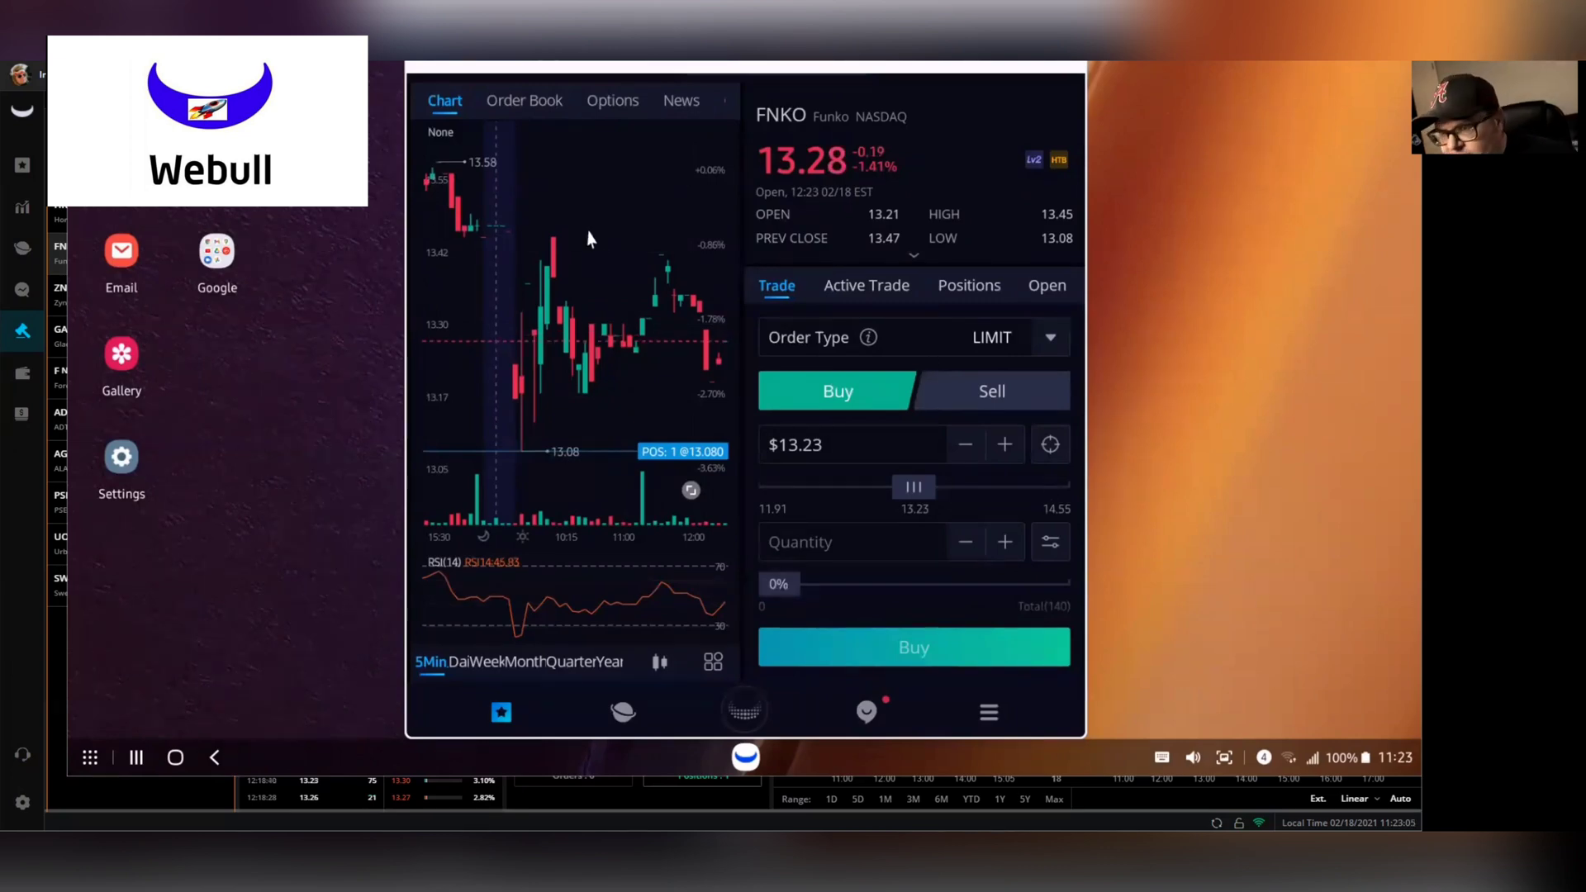
mouse_move(678, 425)
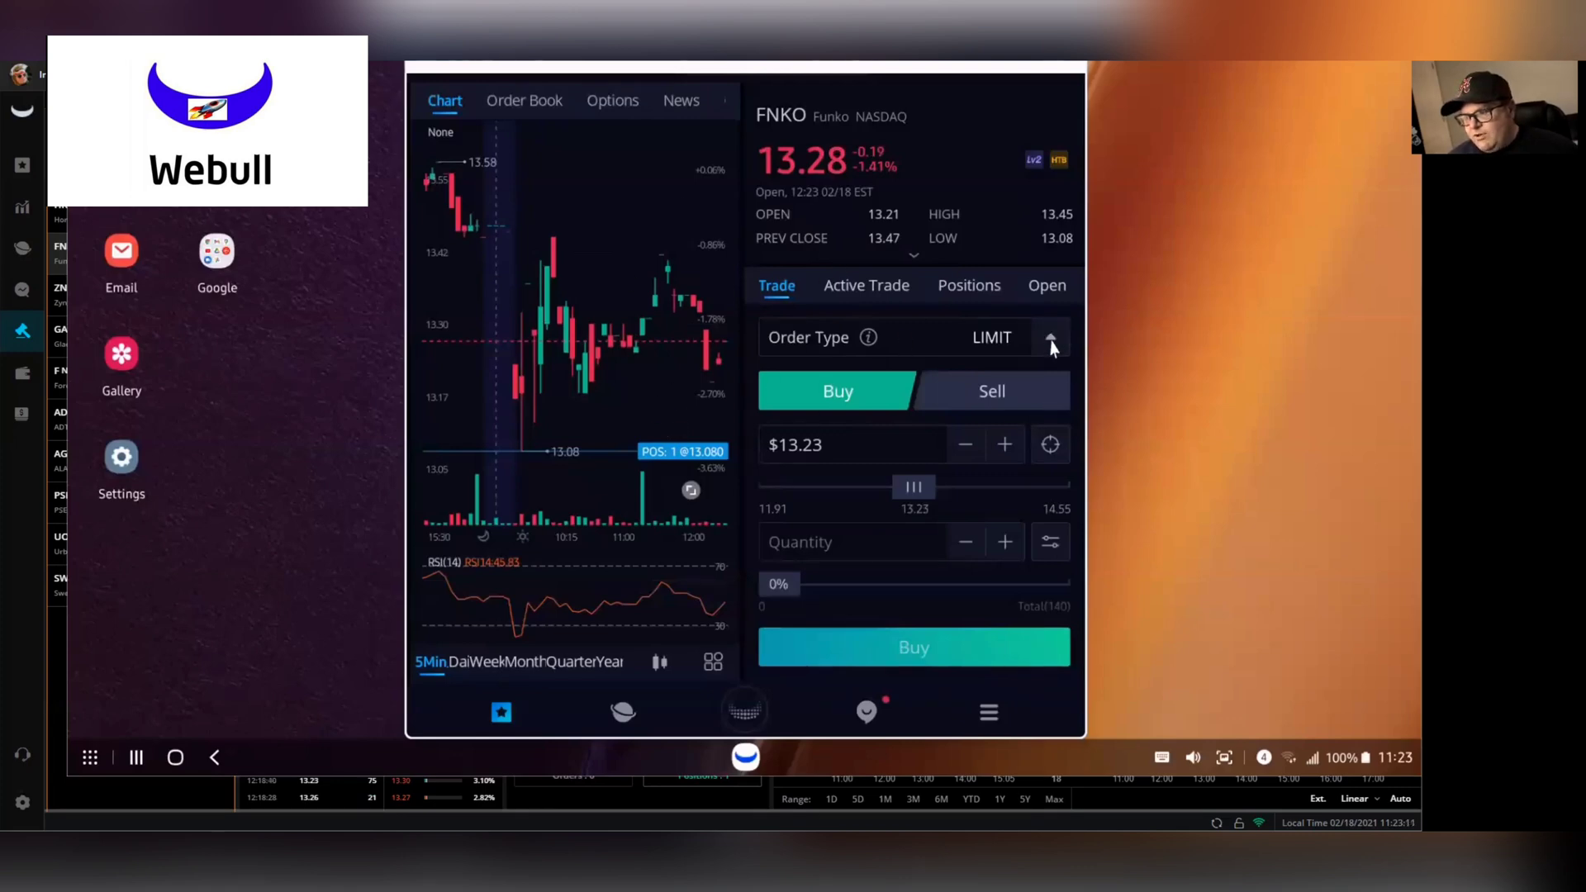
Switch the FNKO order to a sell stop and bring up the keypad for a $12.50 stop price.
left_click(1051, 337)
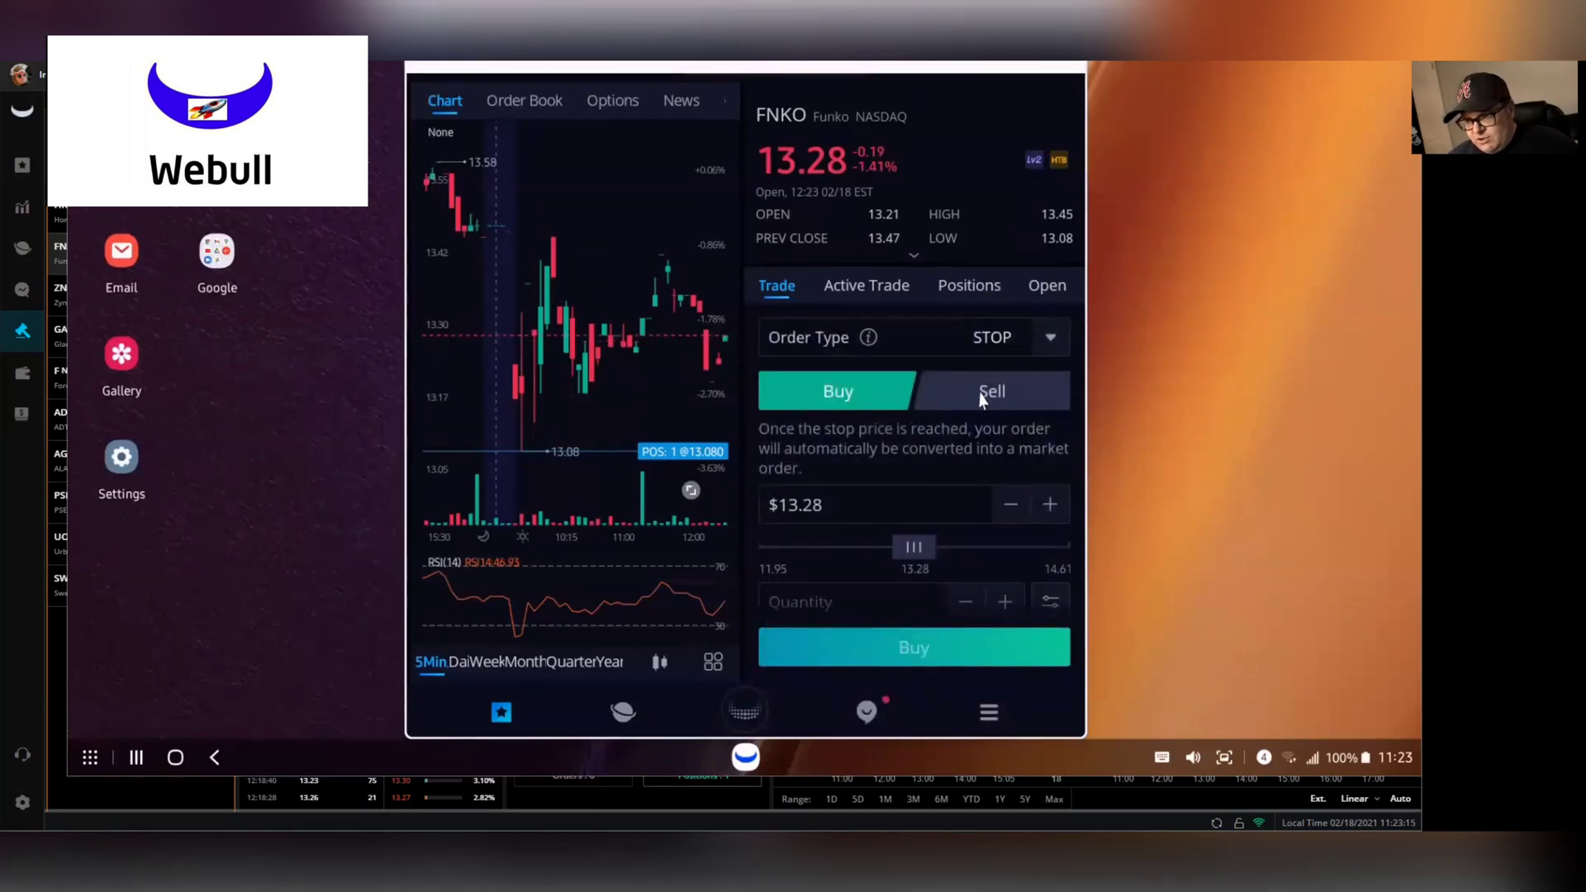
left_click(991, 390)
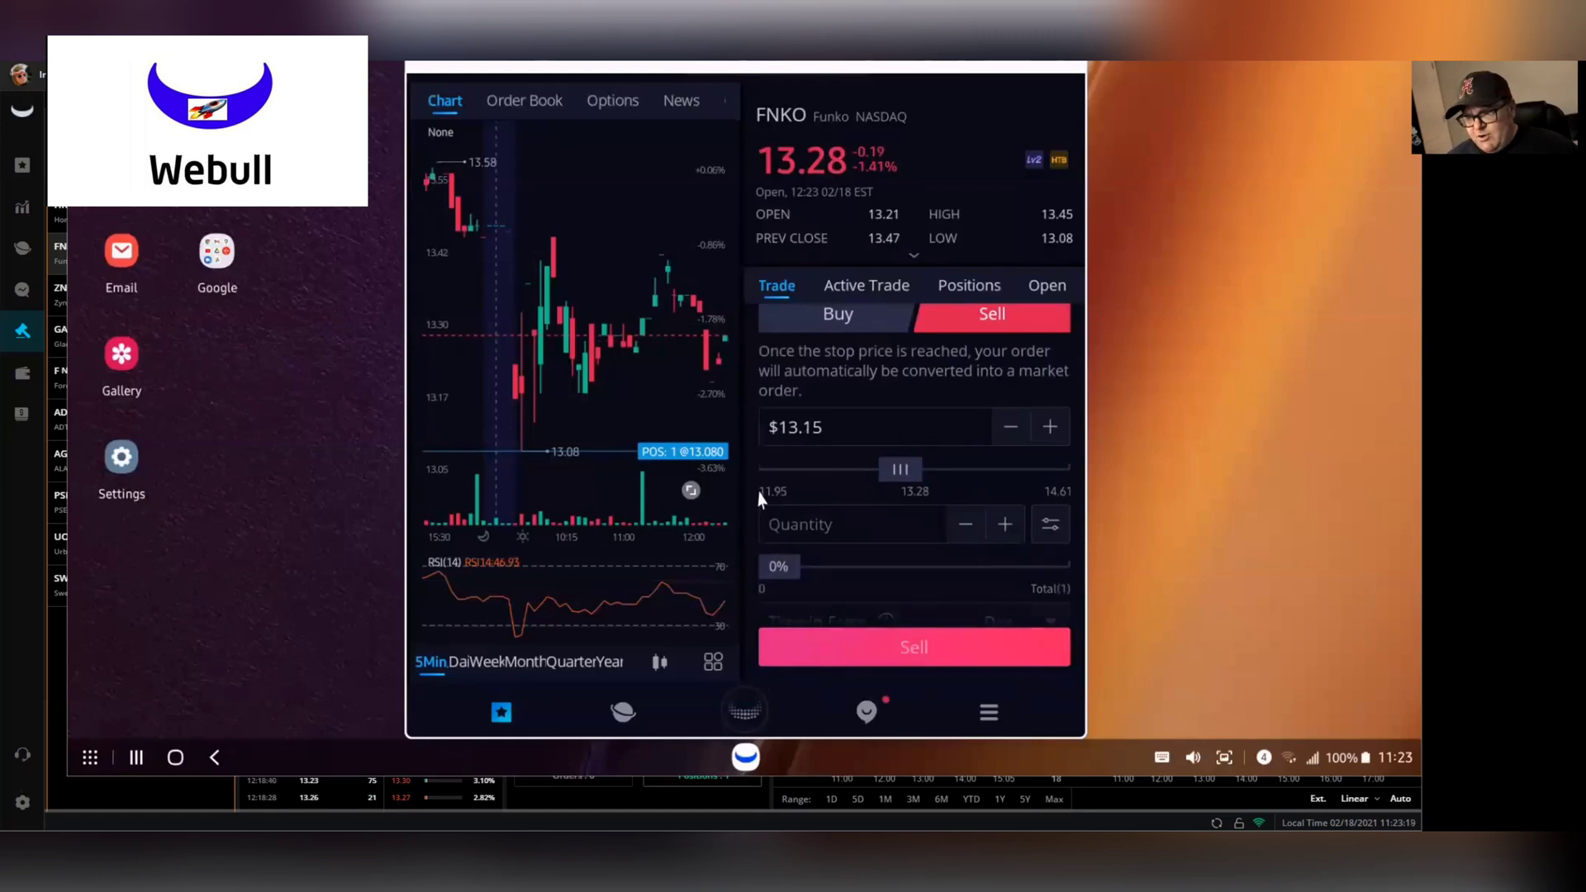
left_click(879, 427)
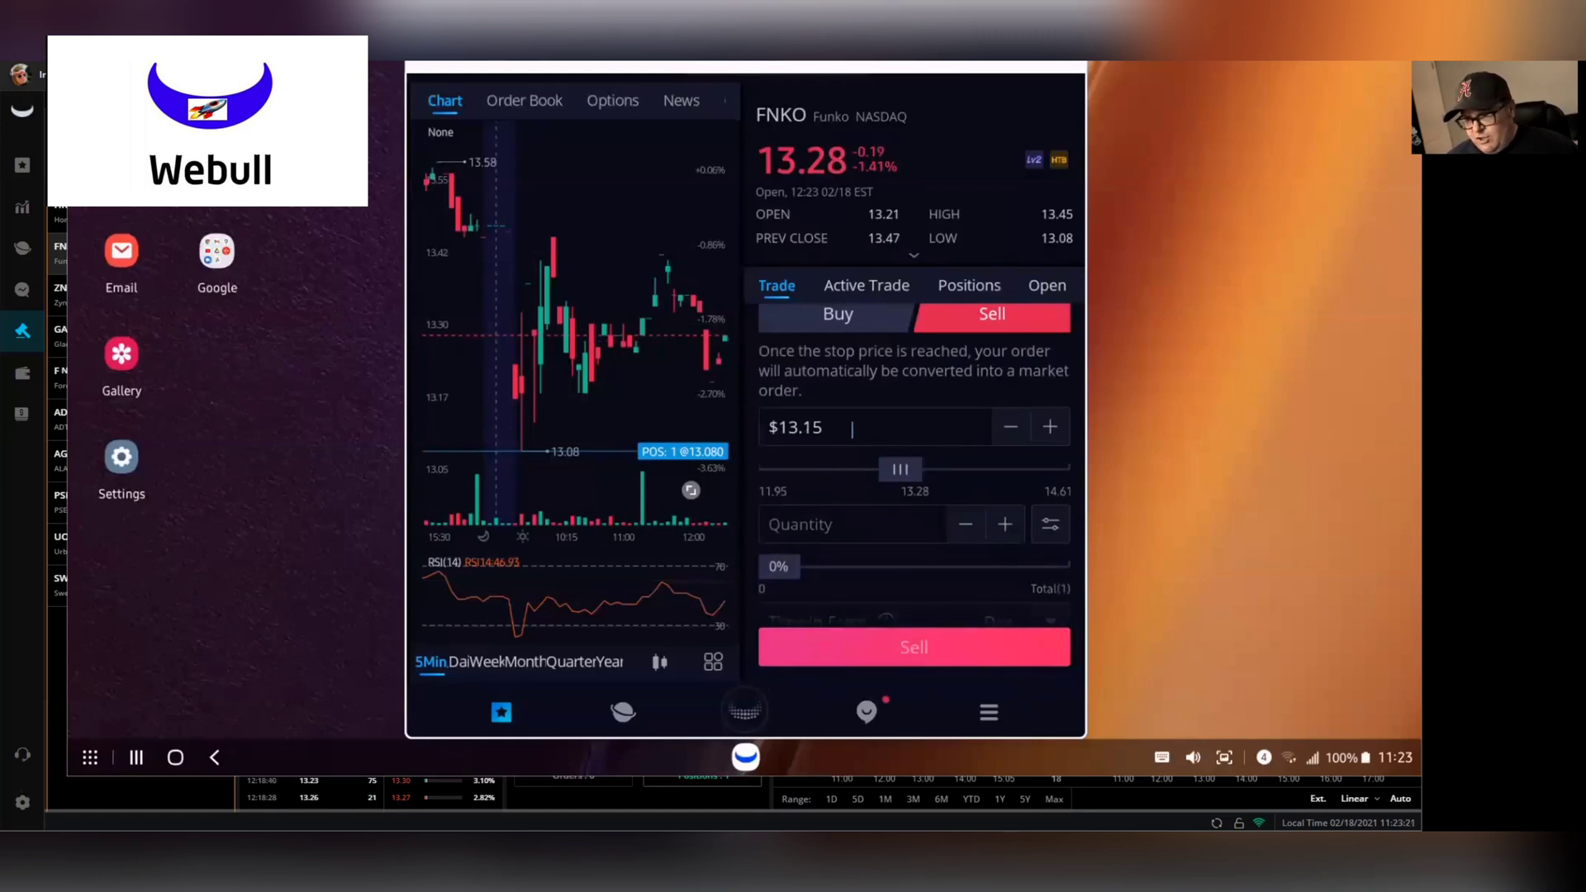
left_click(873, 427)
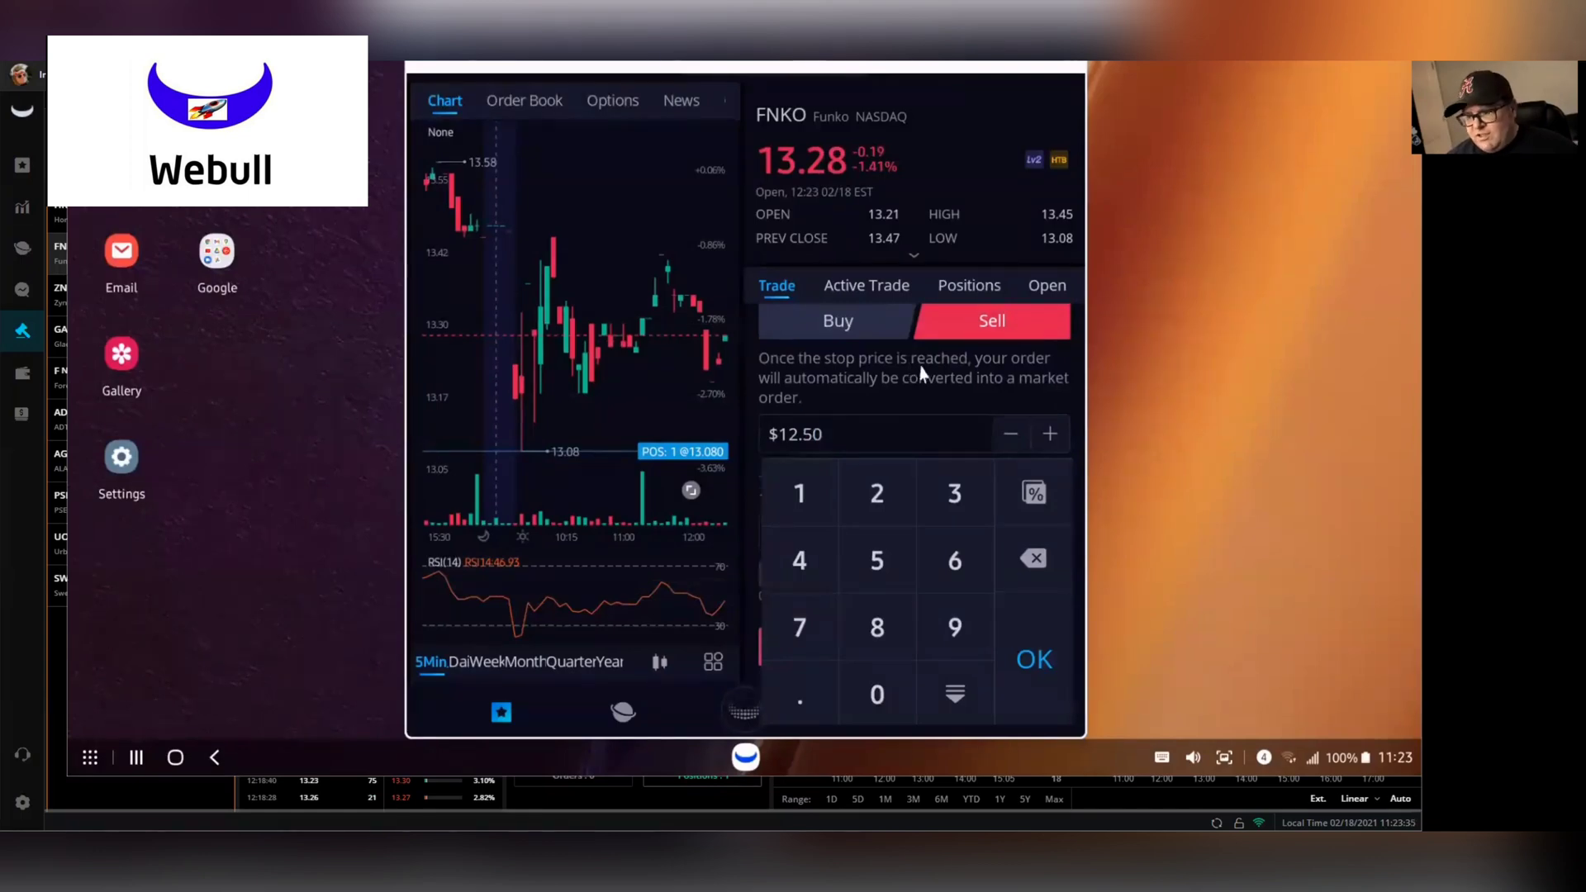
mouse_move(1005, 384)
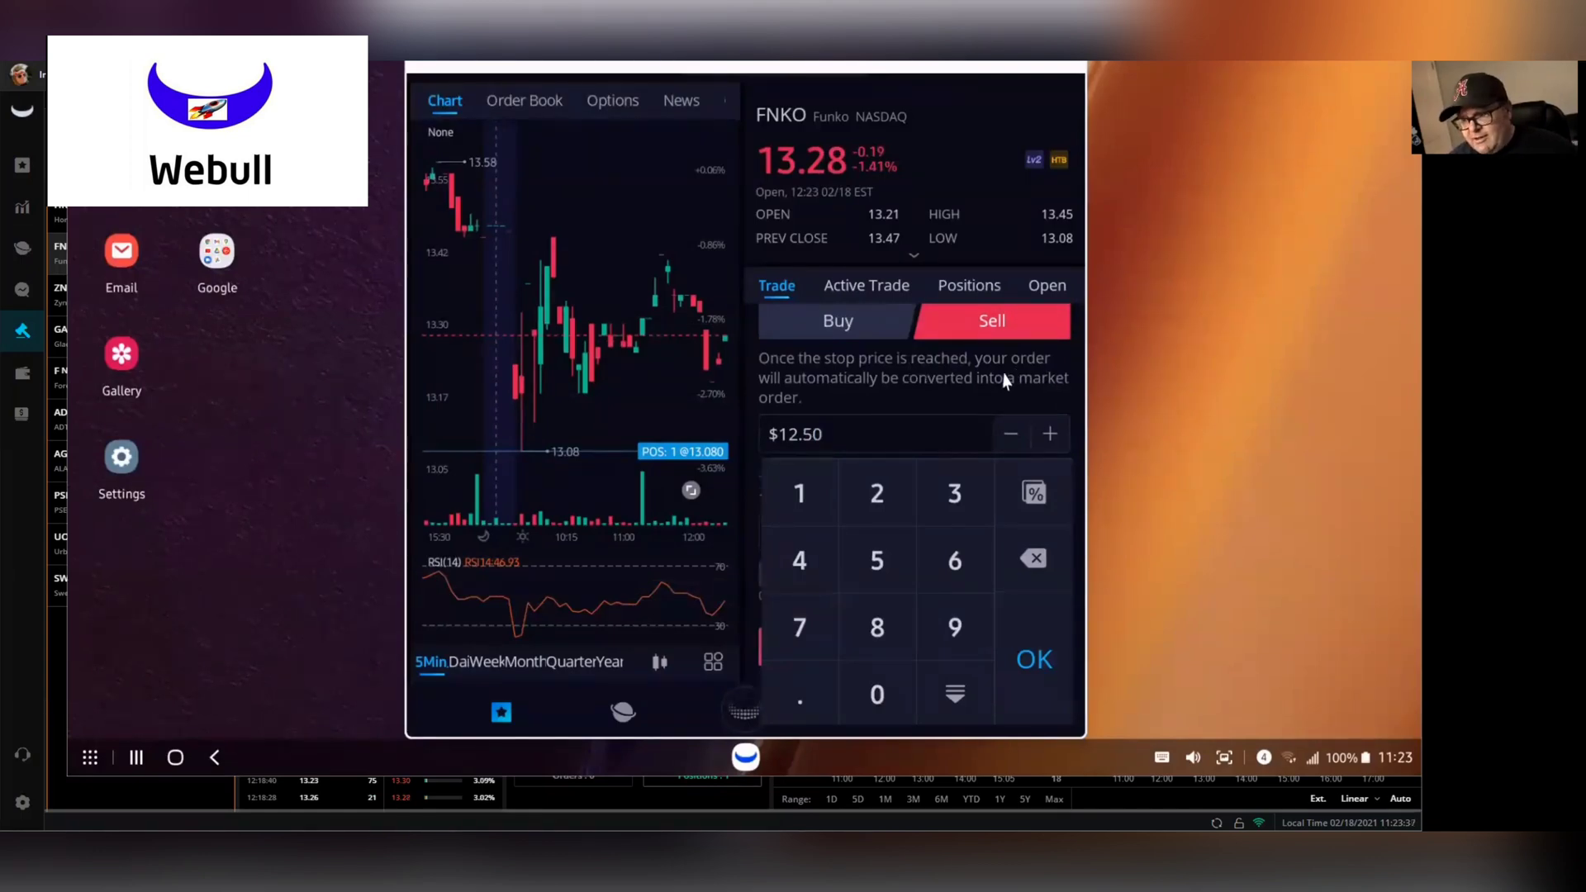
mouse_move(1051, 425)
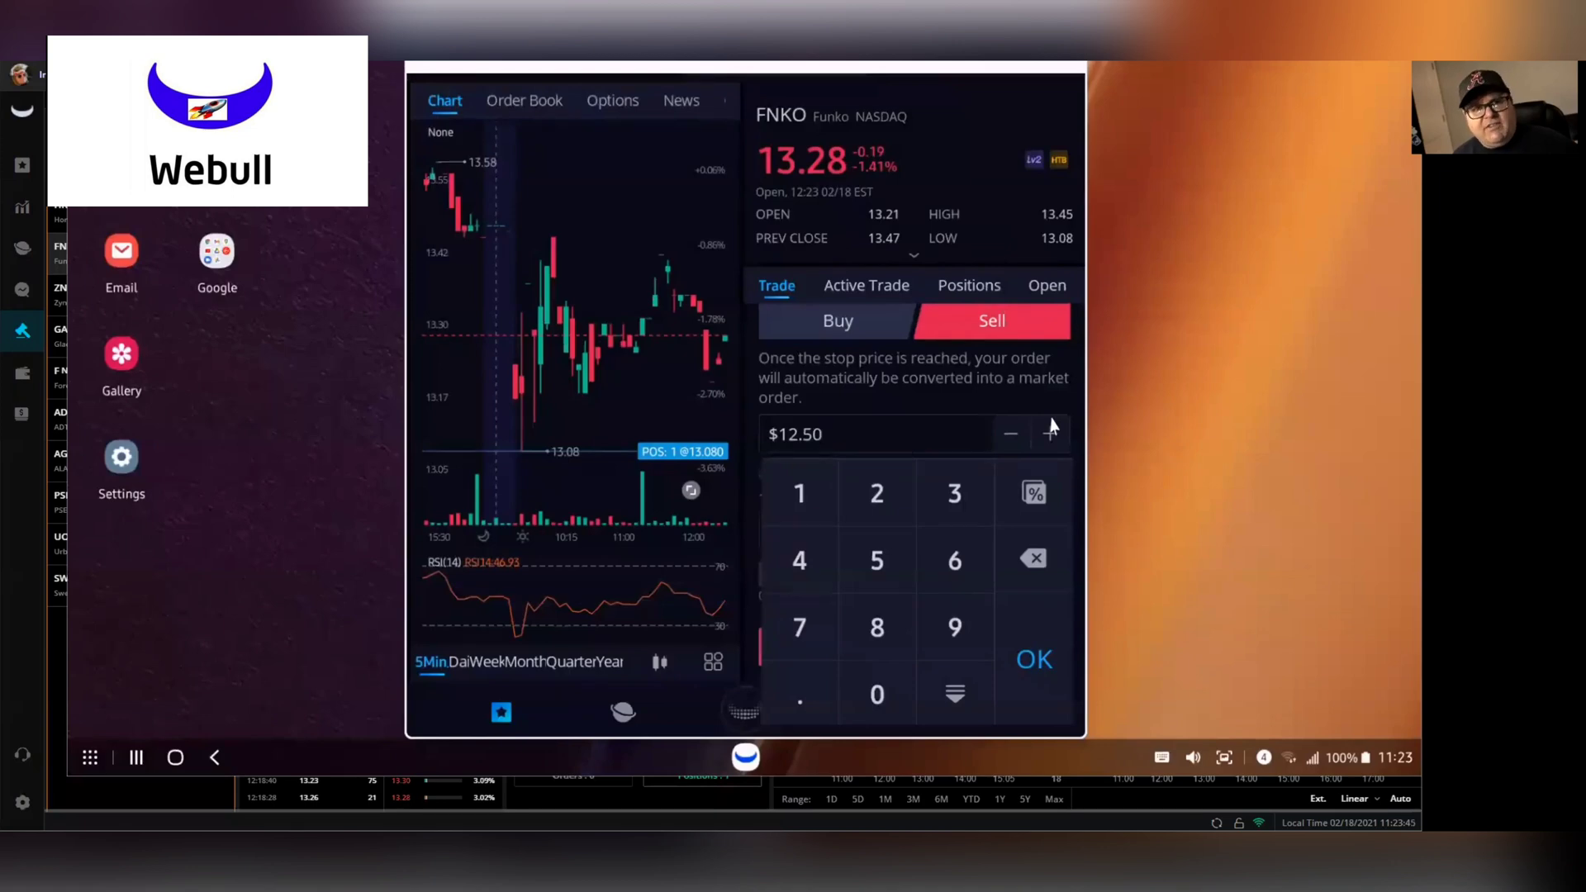
mouse_move(997, 692)
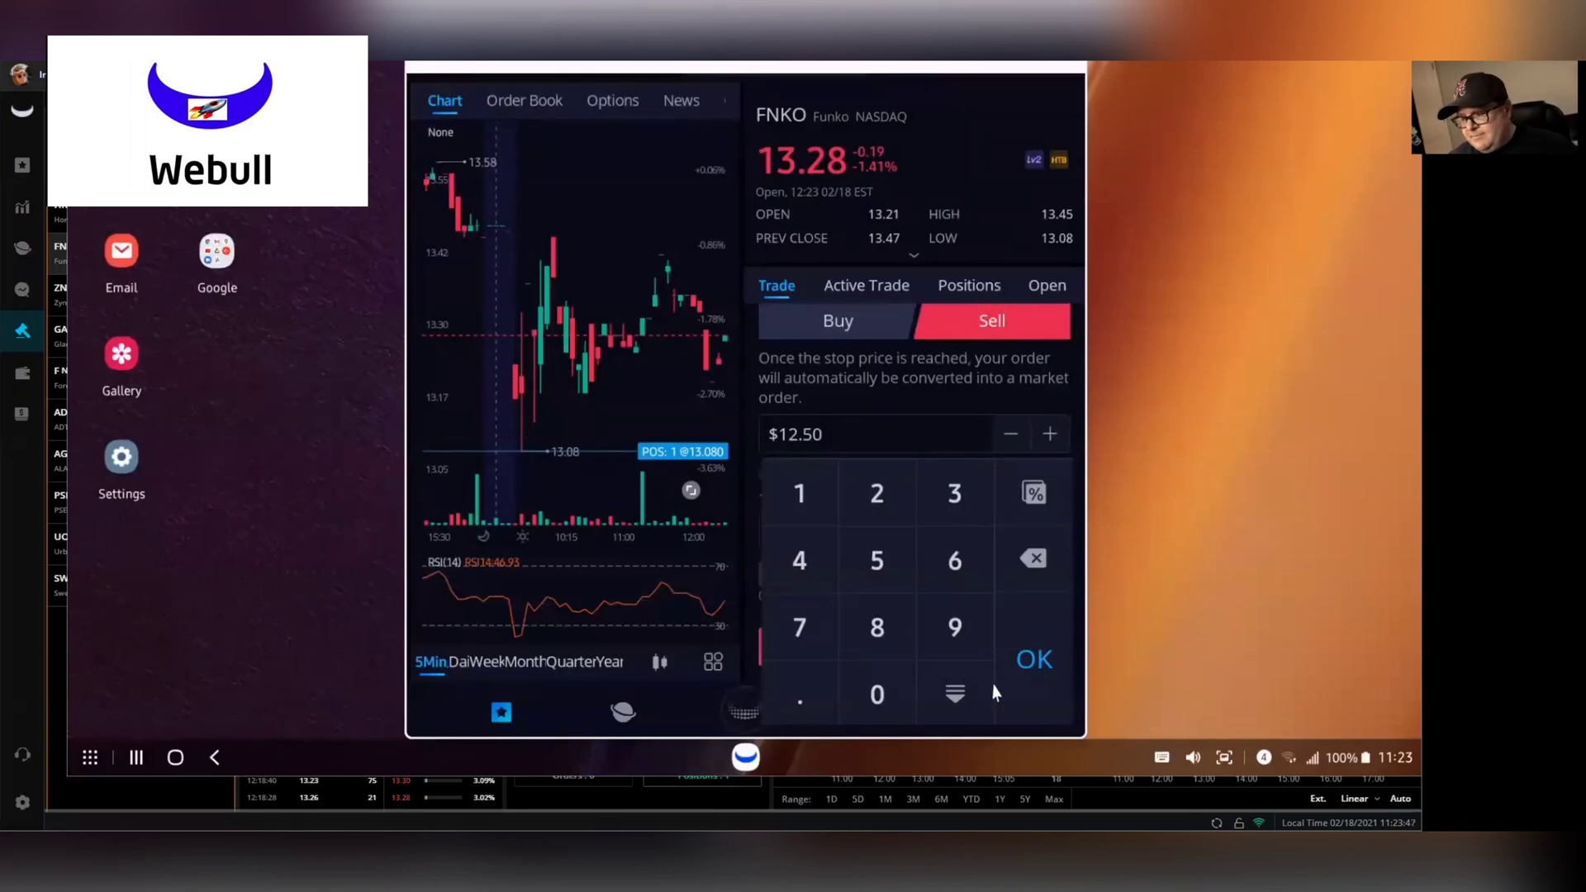
Enter quantity 1, then review and confirm the FNKO sell stop at $12.50.
left_click(1033, 659)
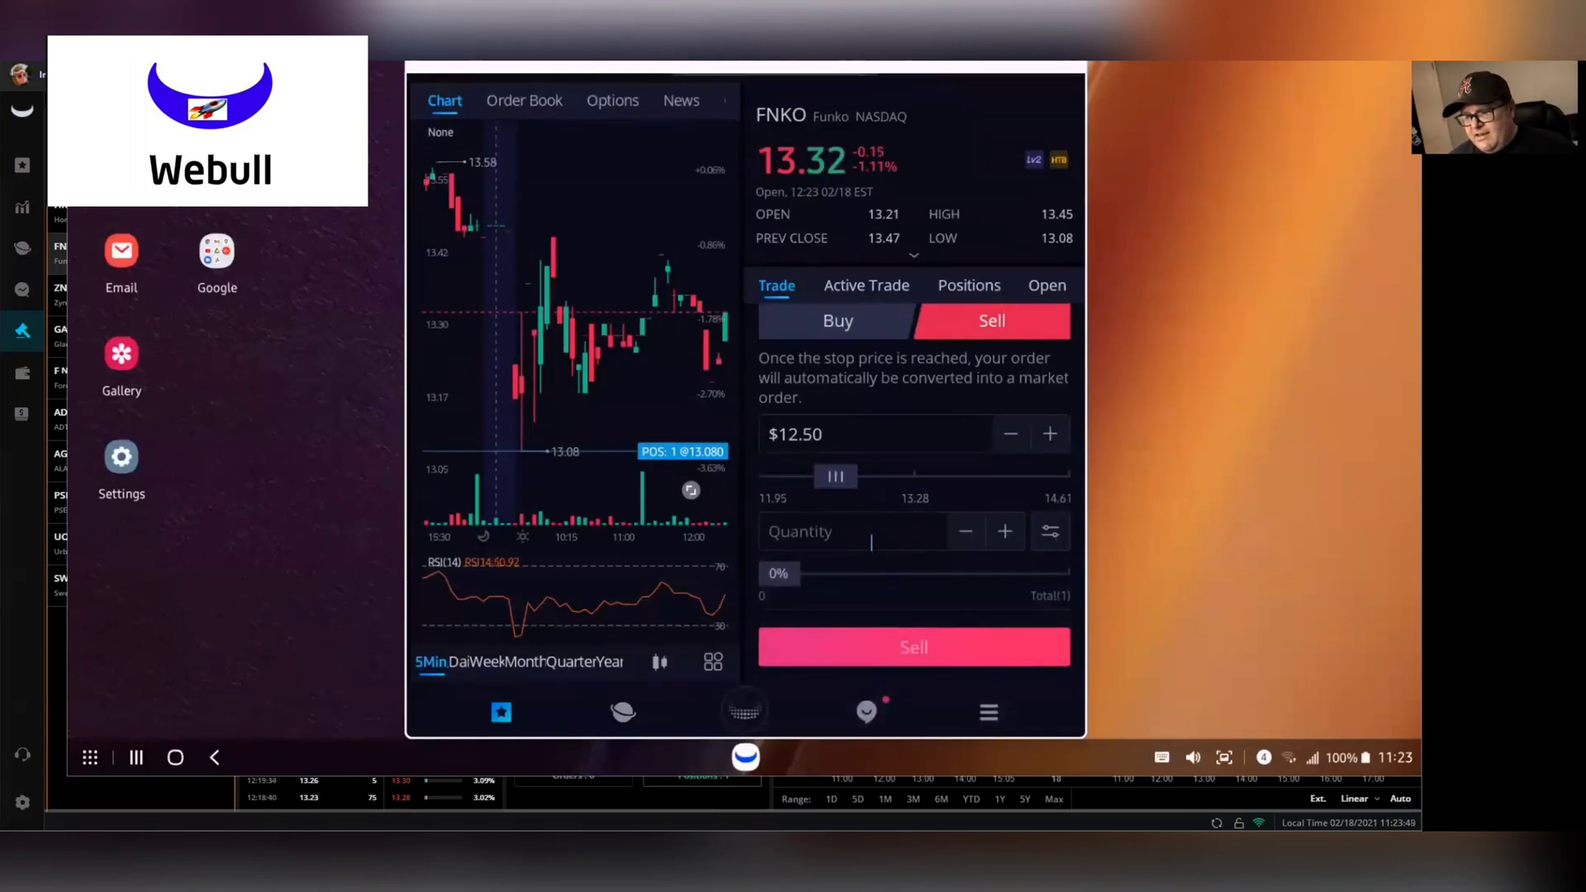
left_click(853, 532)
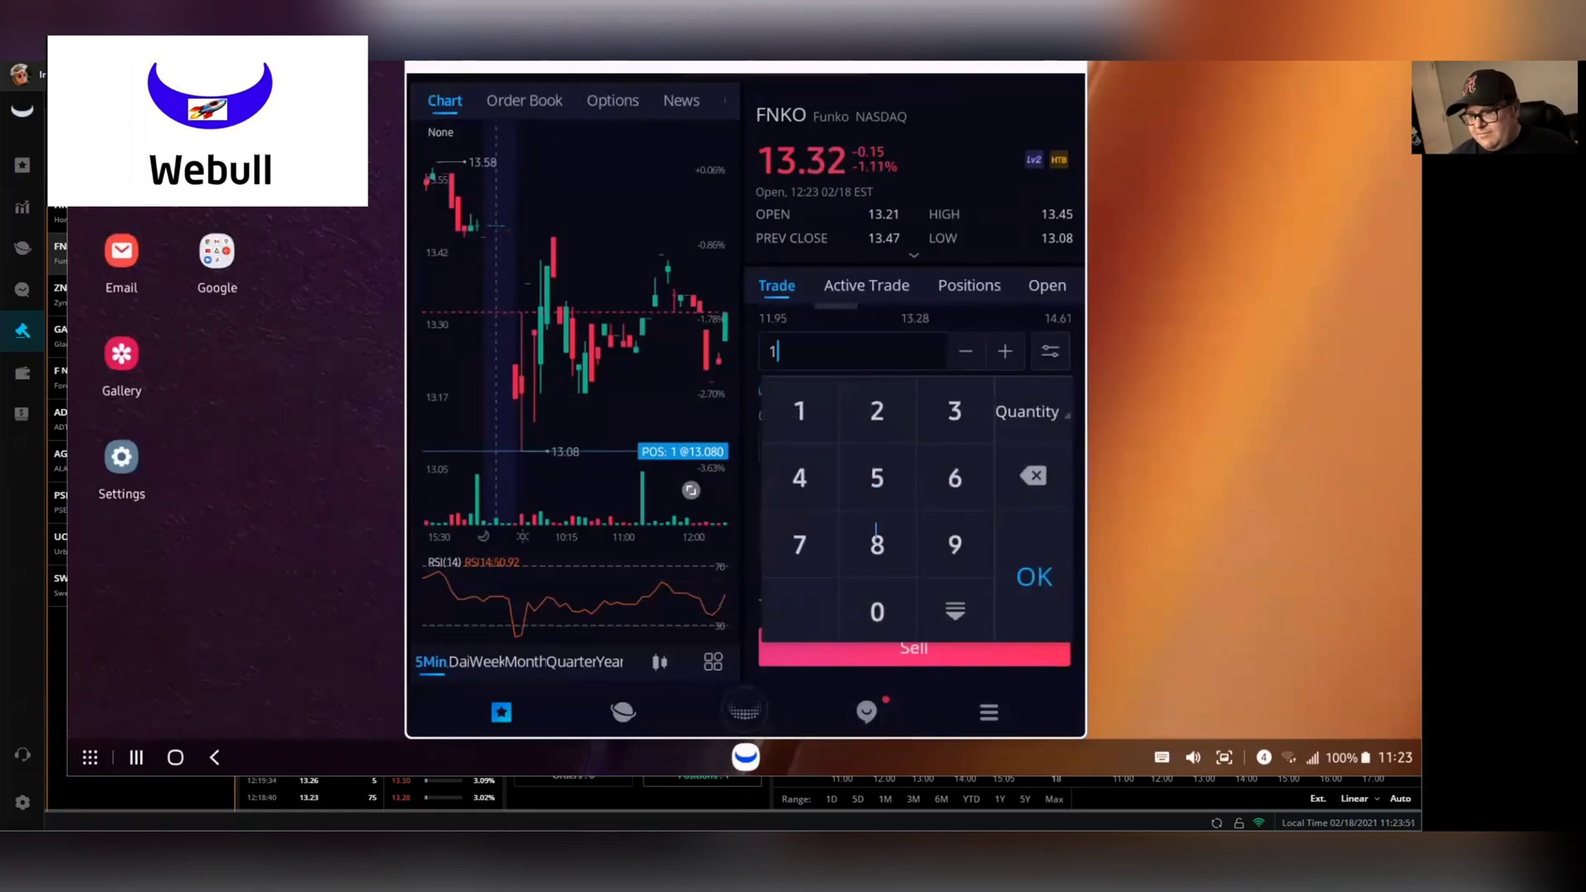
left_click(1034, 577)
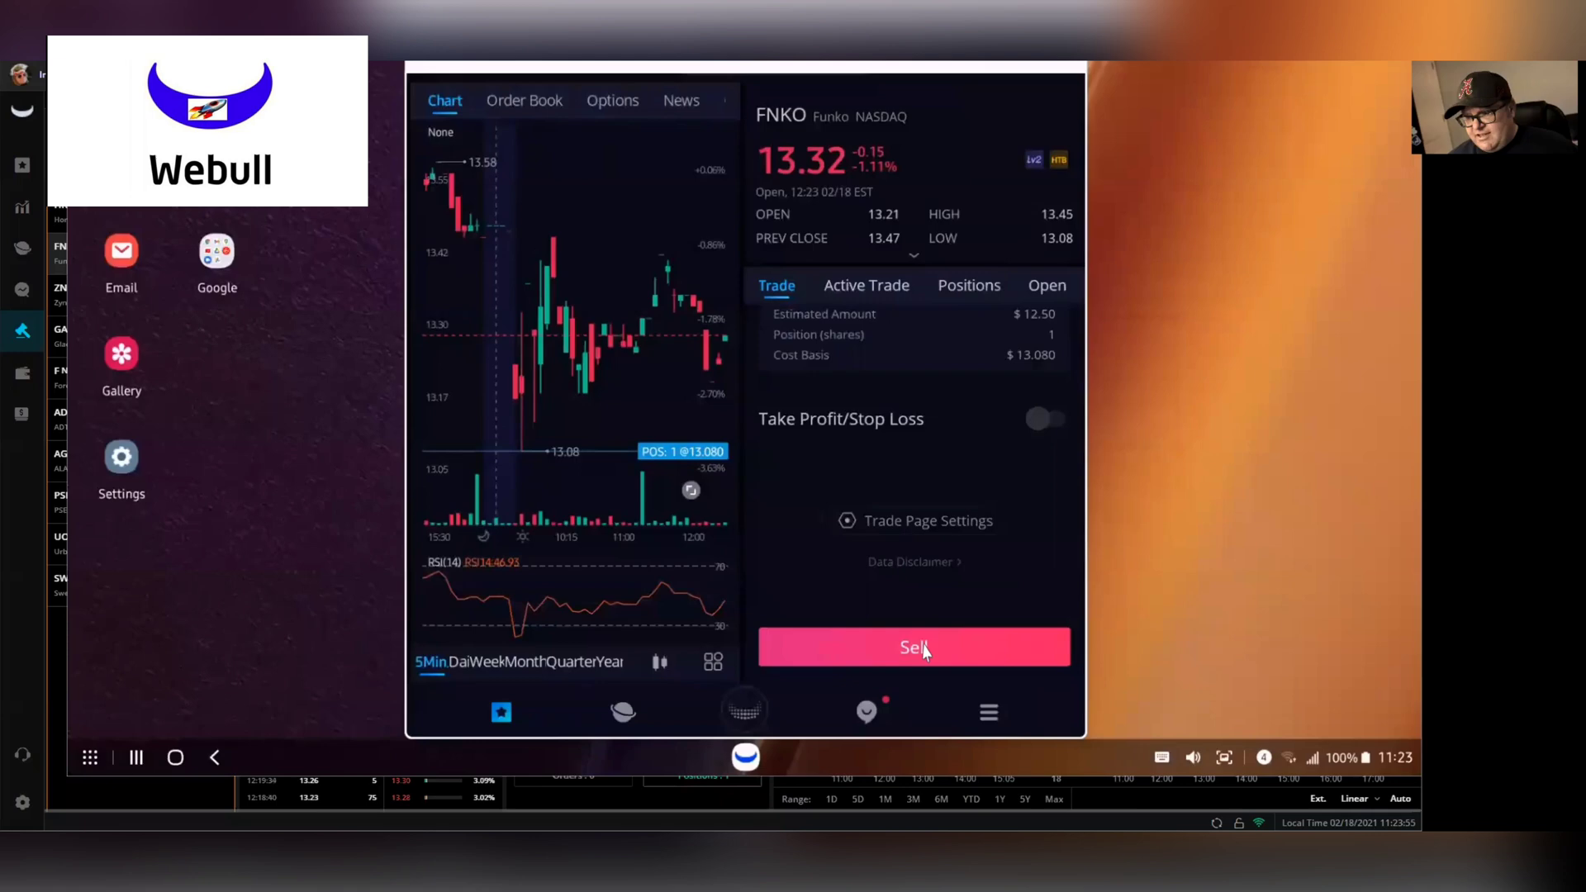
left_click(914, 648)
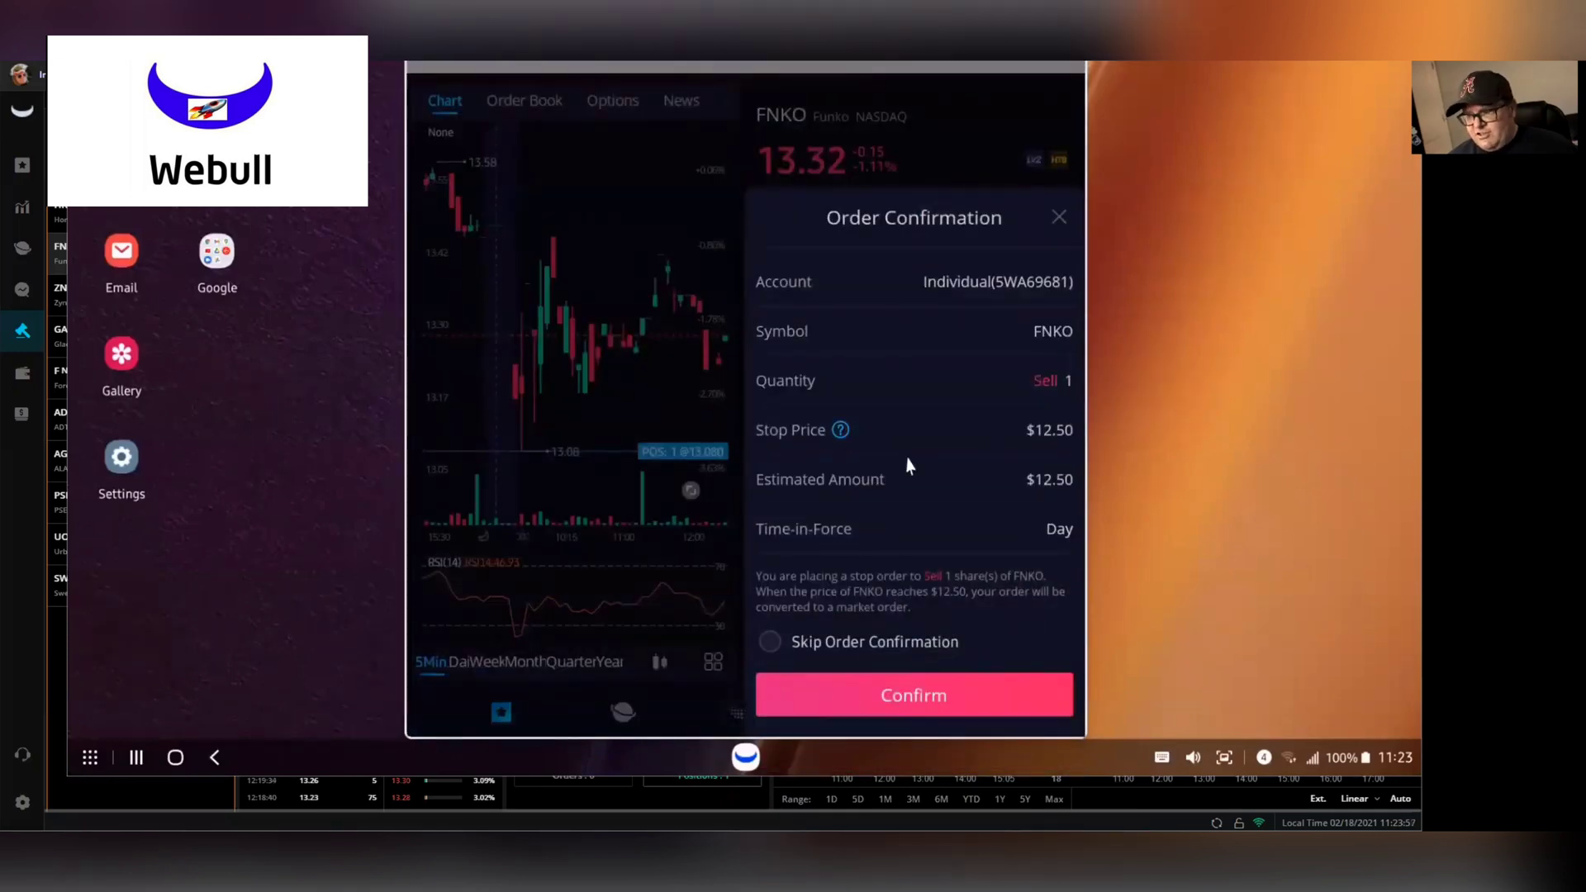
left_click(914, 694)
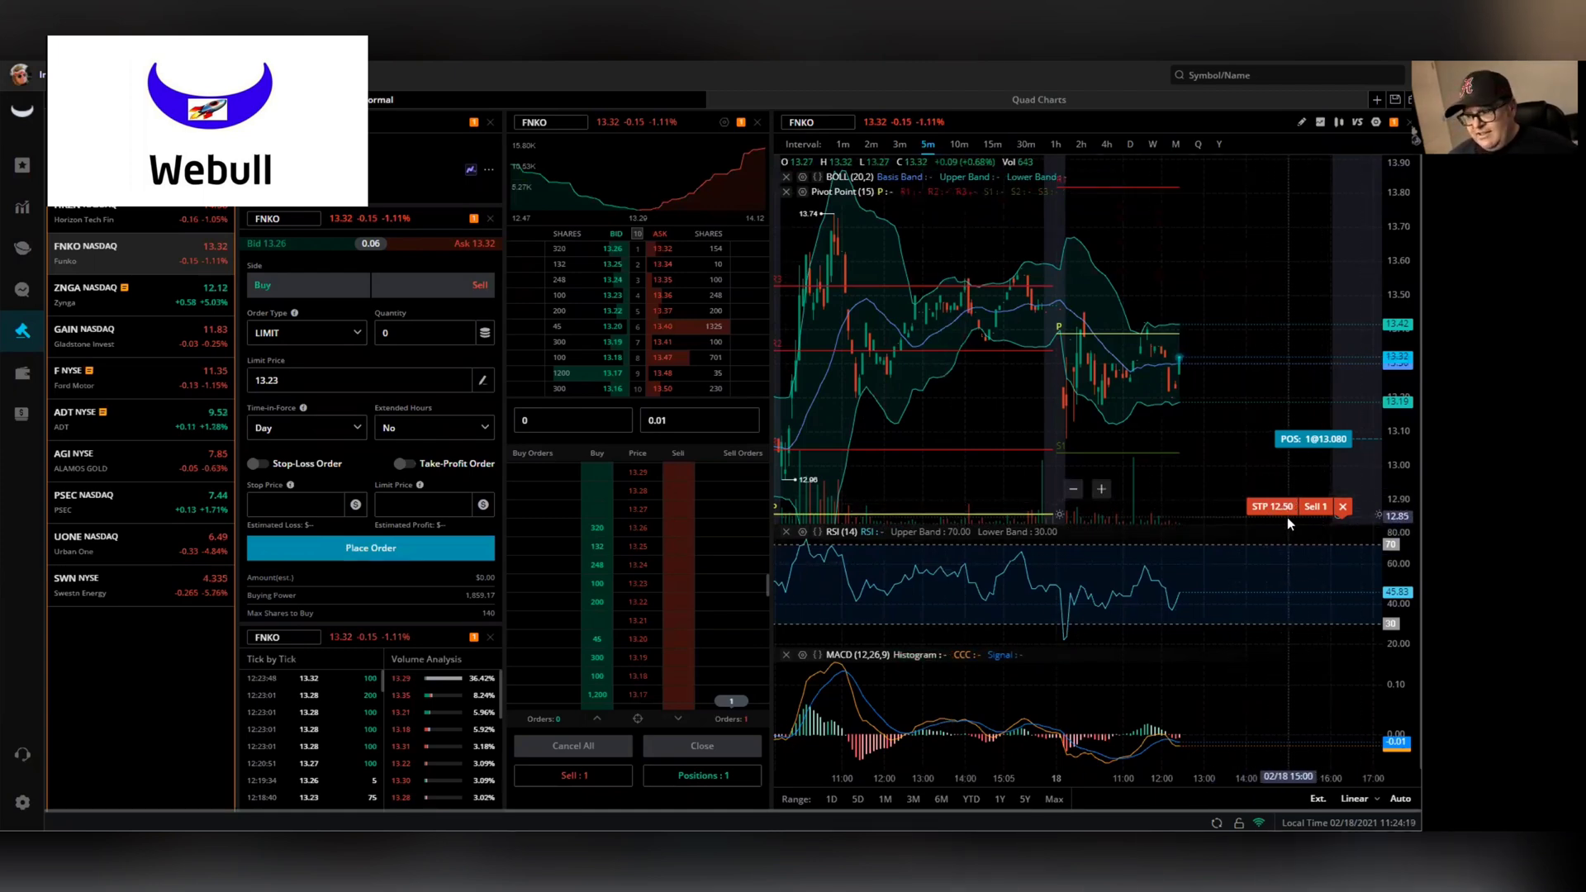
Cancel the $12.50 FNKO stop from its chart line and confirm the cancellation.
left_click(1342, 507)
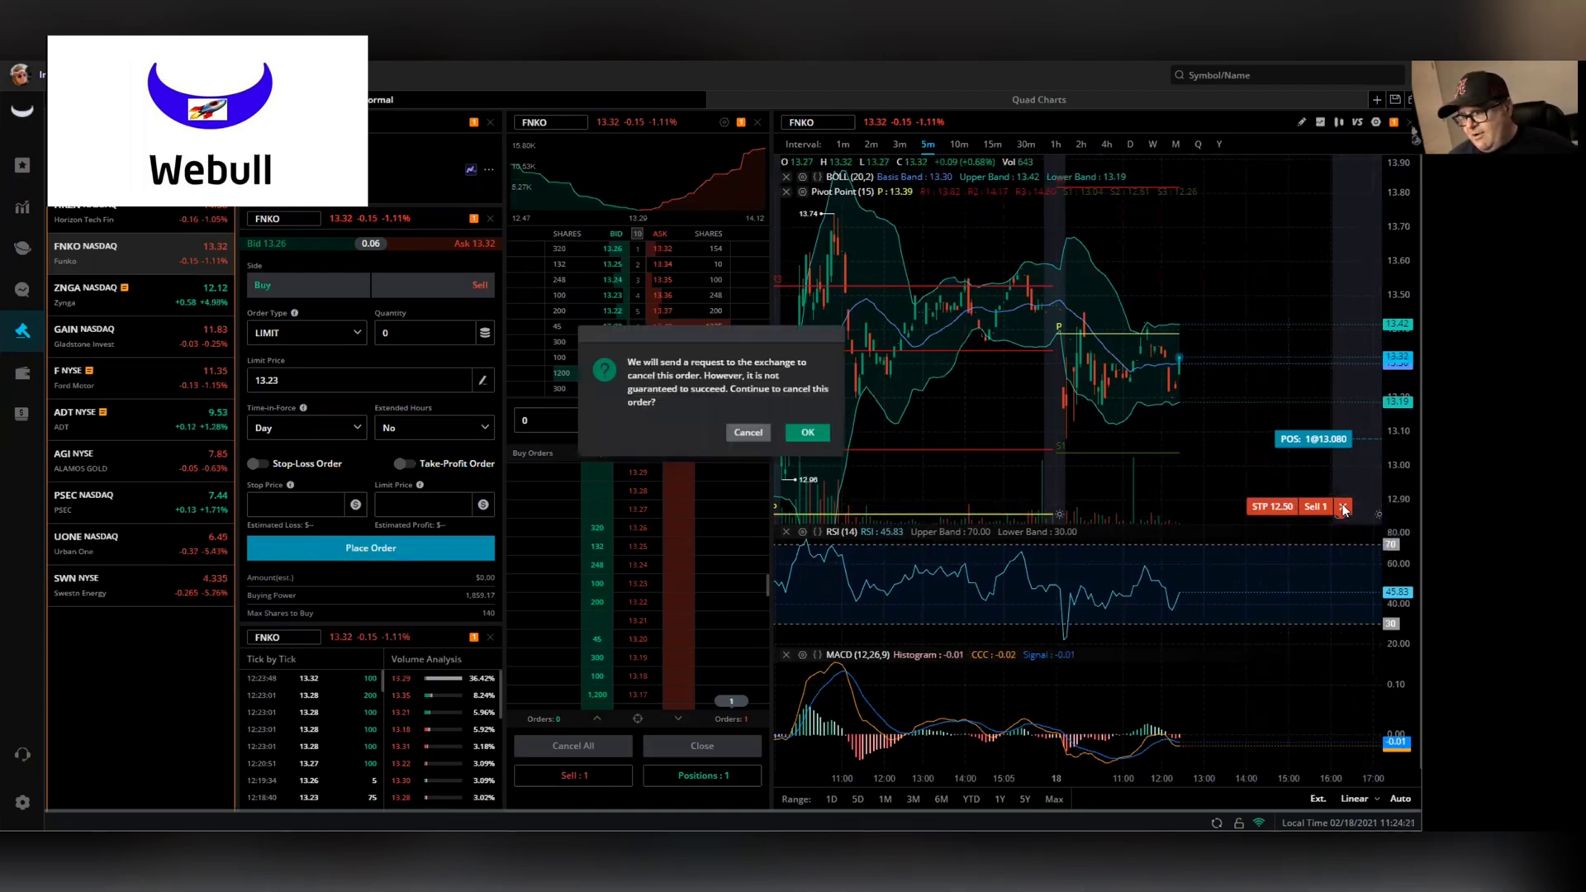
left_click(808, 433)
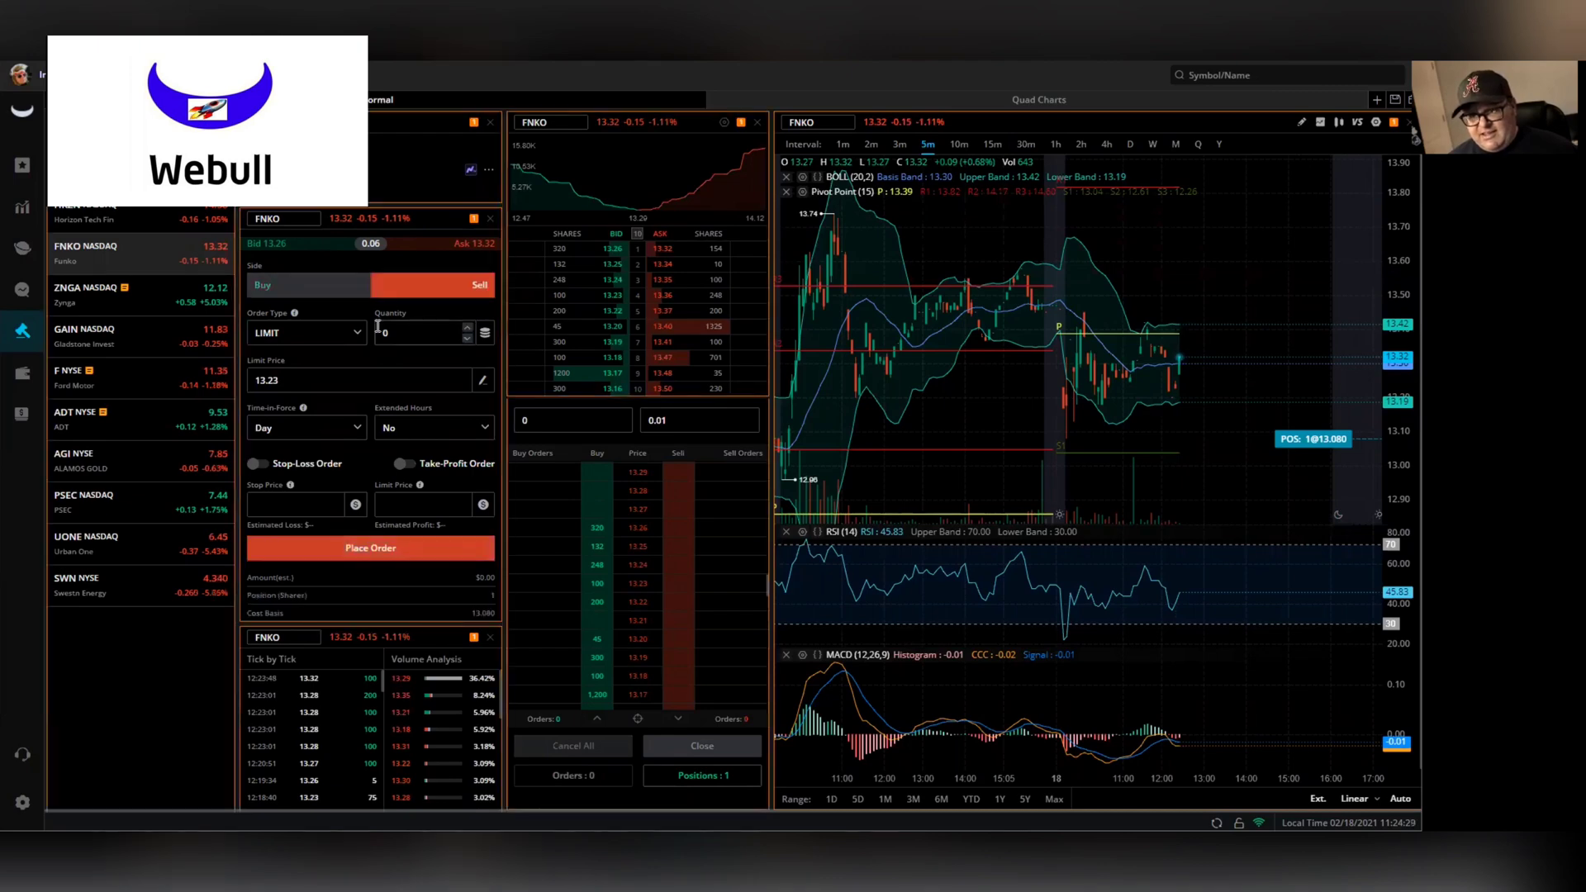
Submit a desktop sell stop for 1 FNKO share with stop price 12.50 and confirm it.
left_click(306, 332)
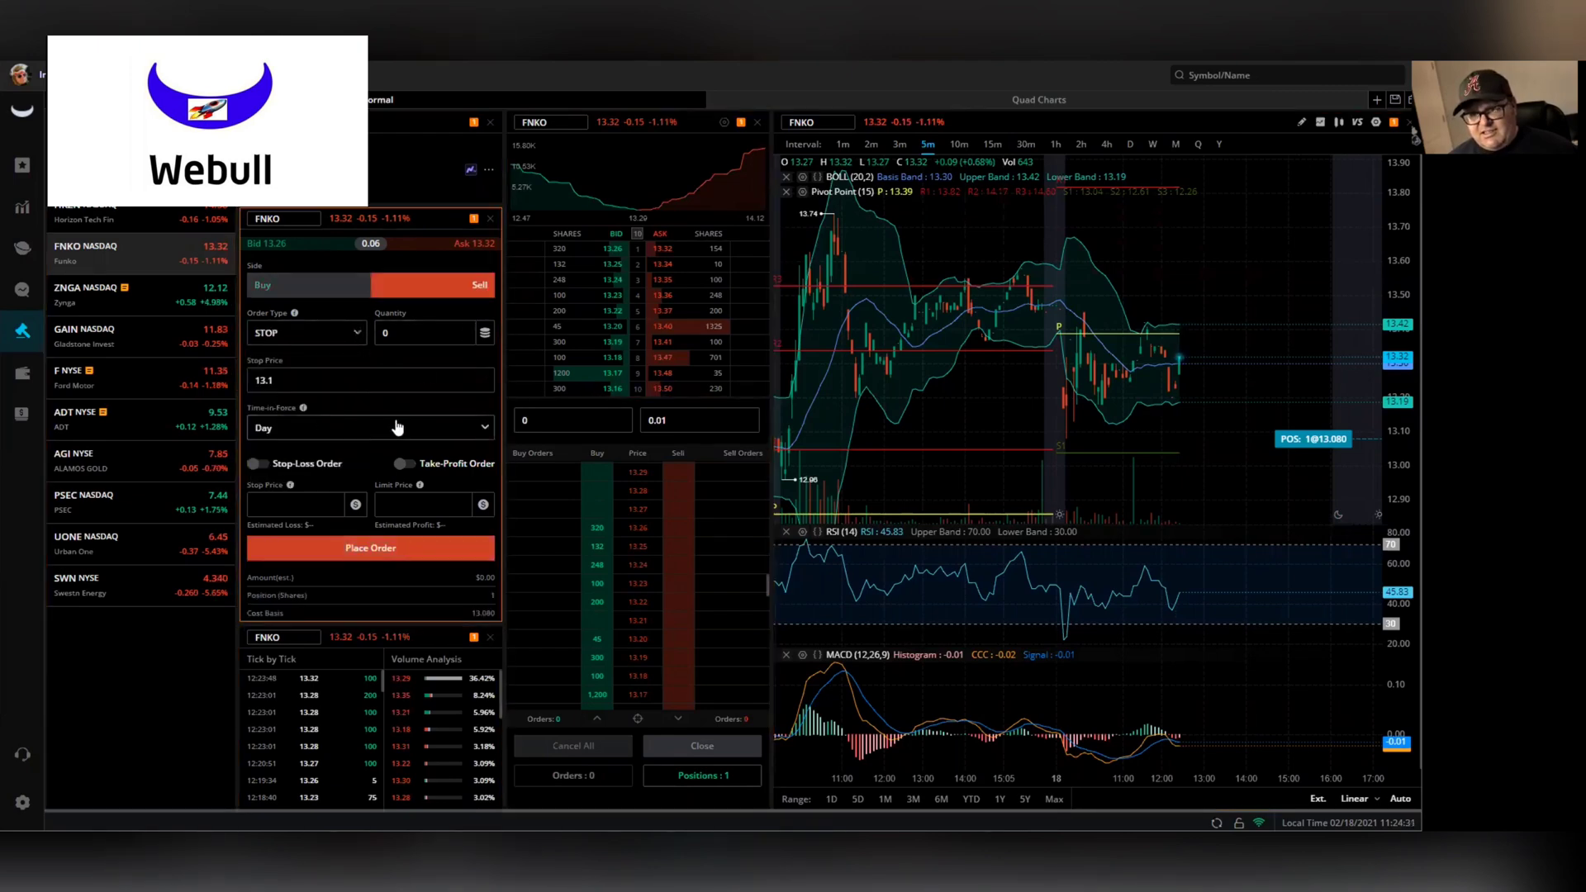
left_click(471, 326)
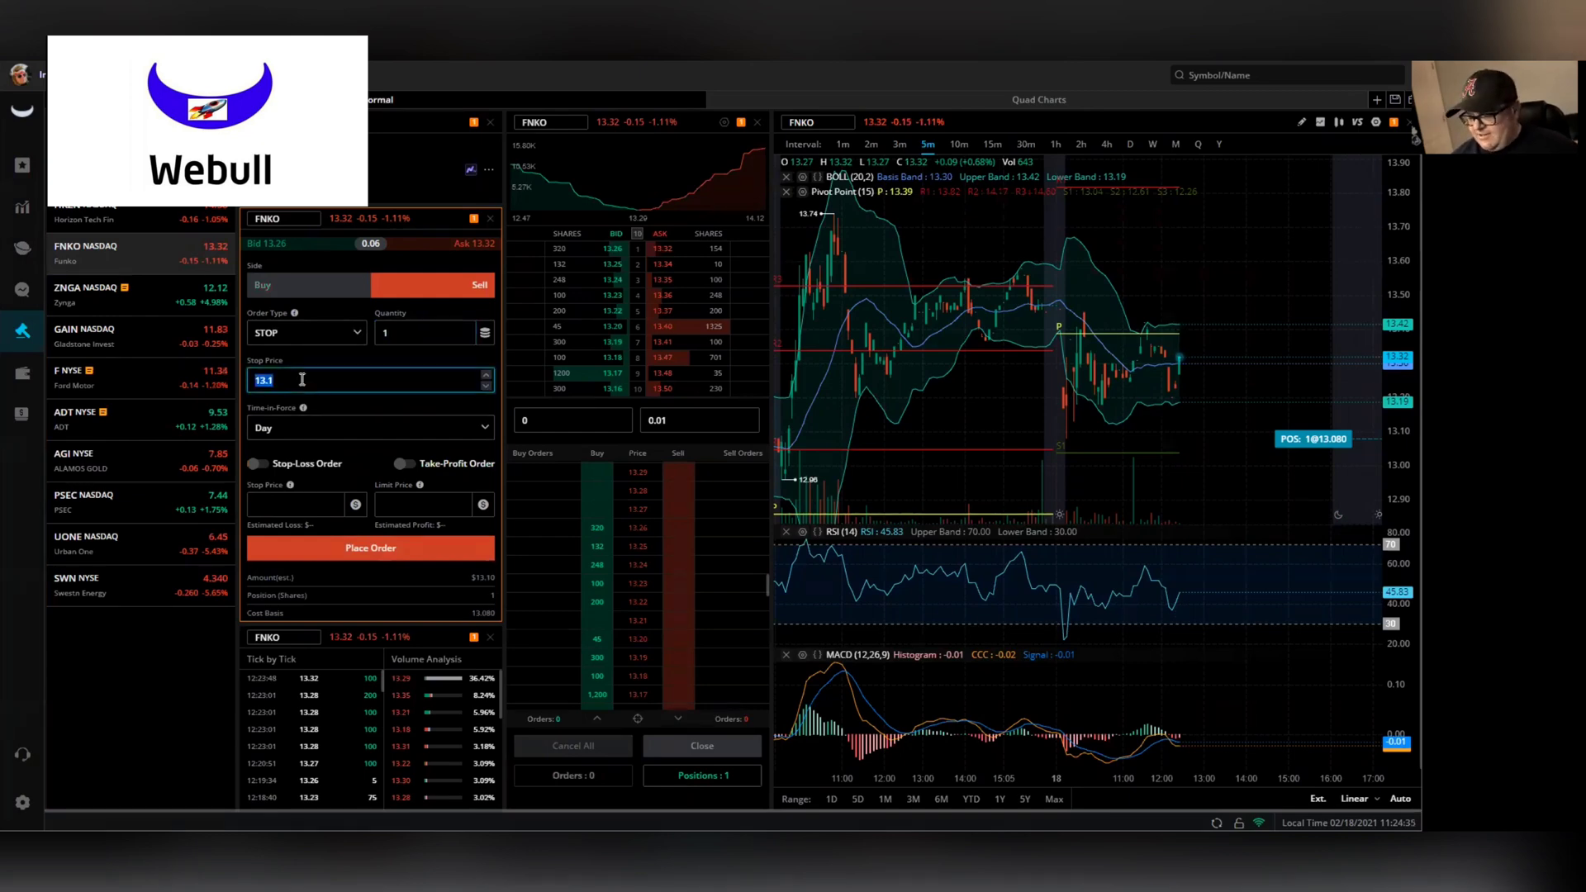
type("12.50")
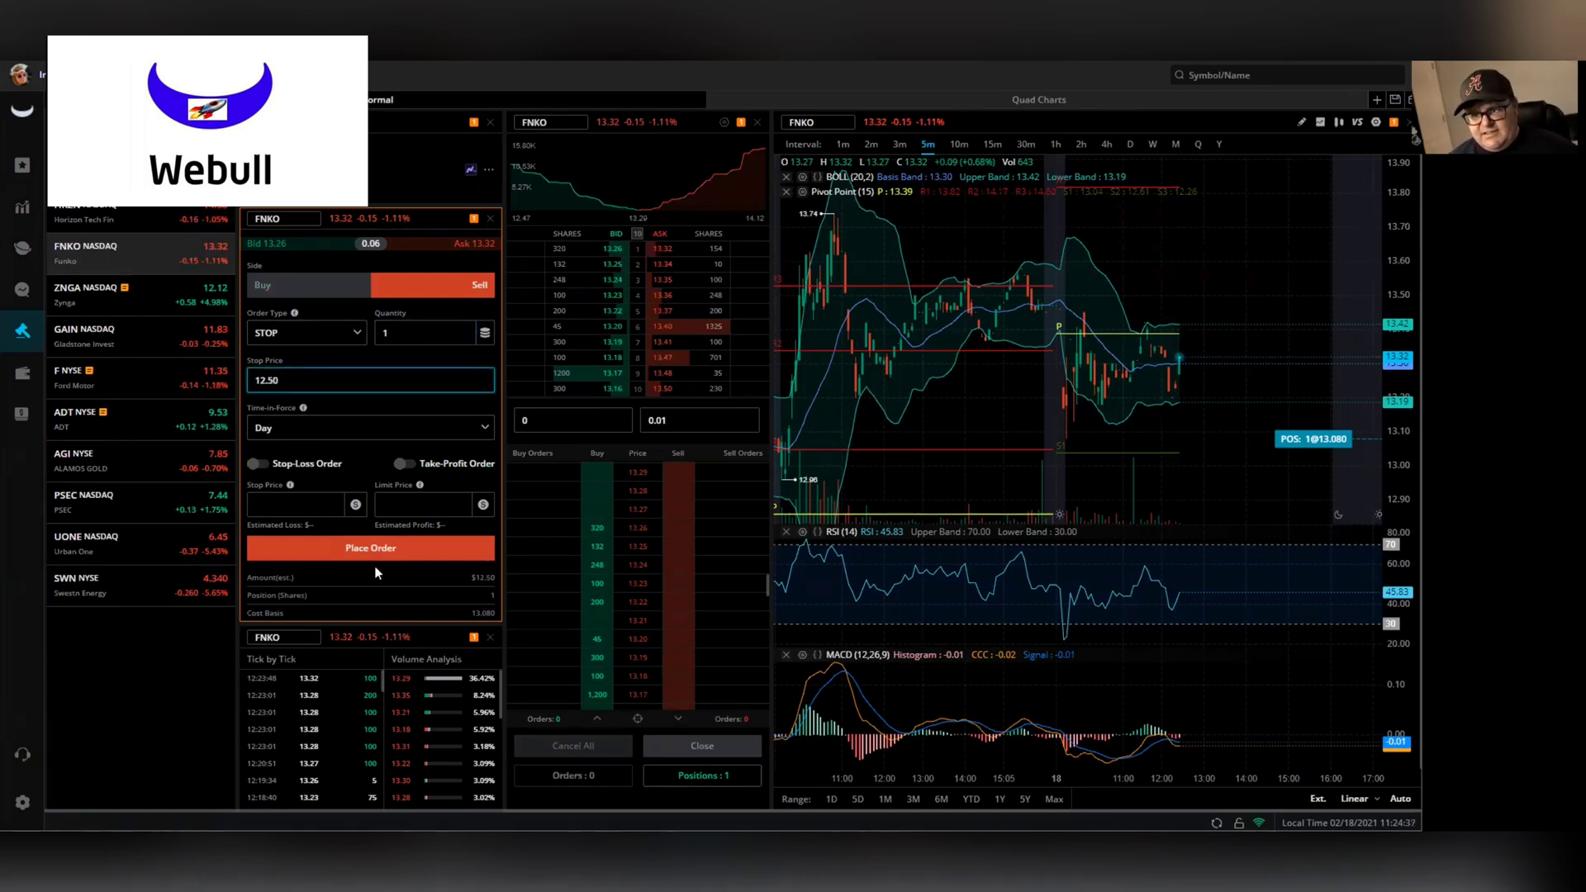
left_click(370, 547)
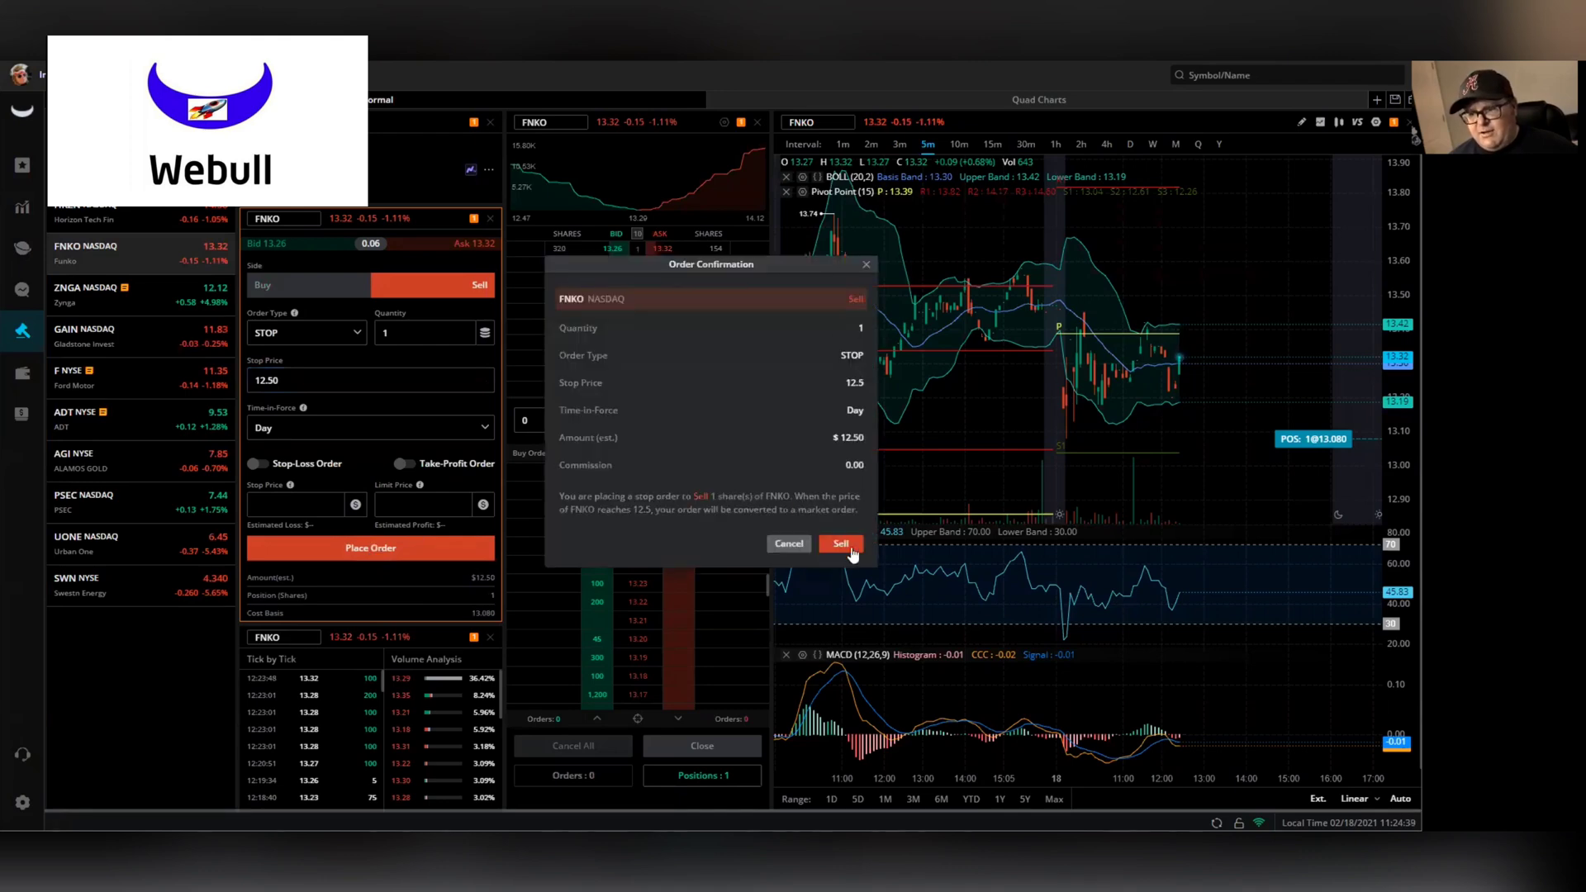
left_click(841, 544)
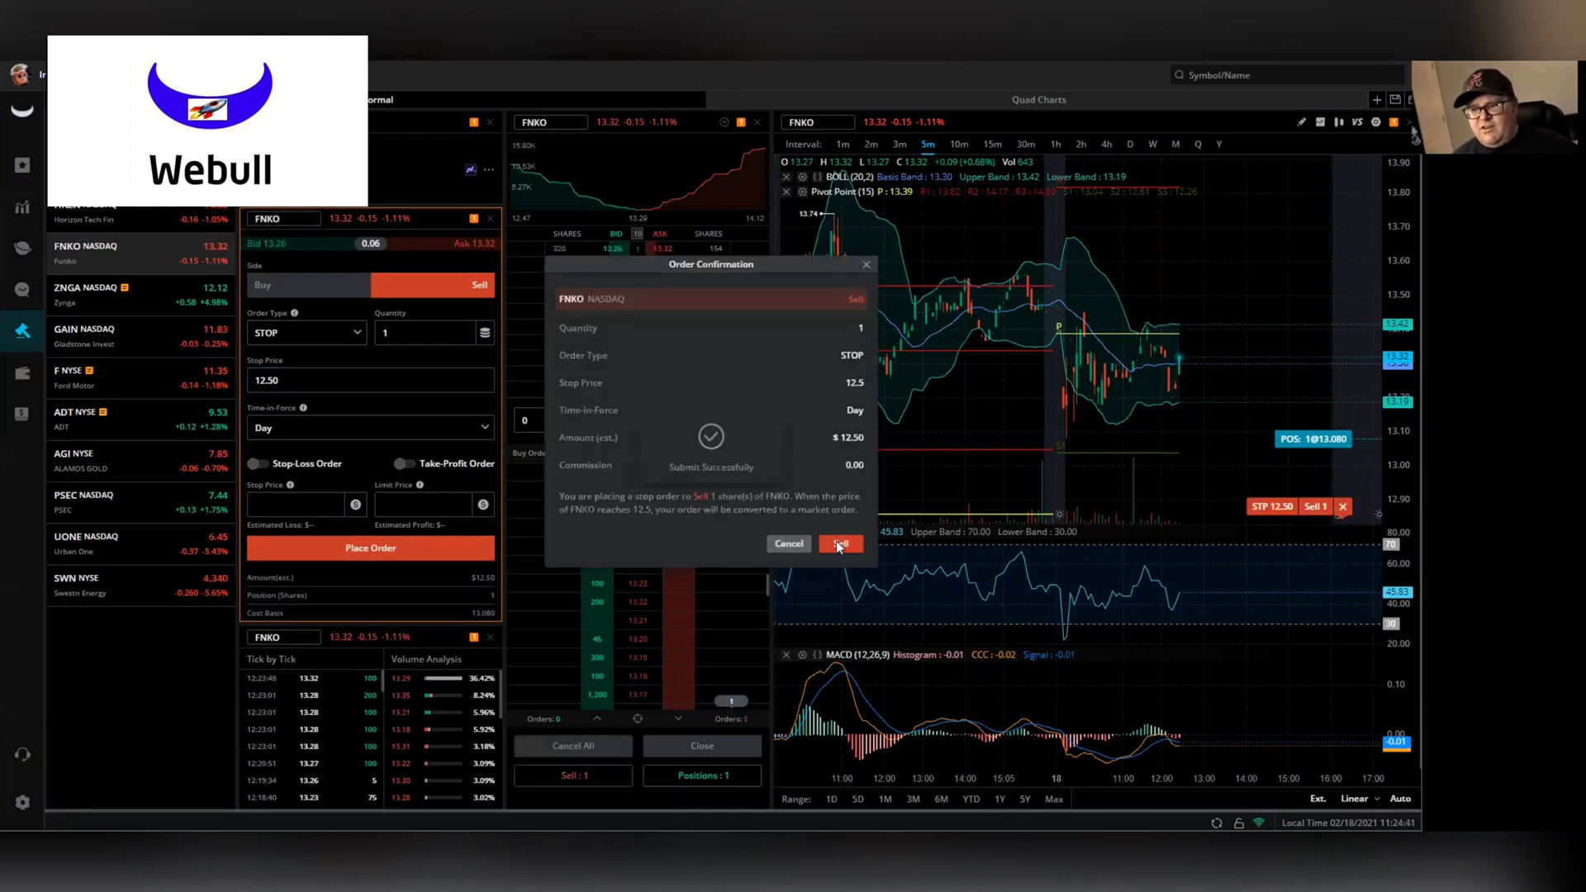
left_click(840, 544)
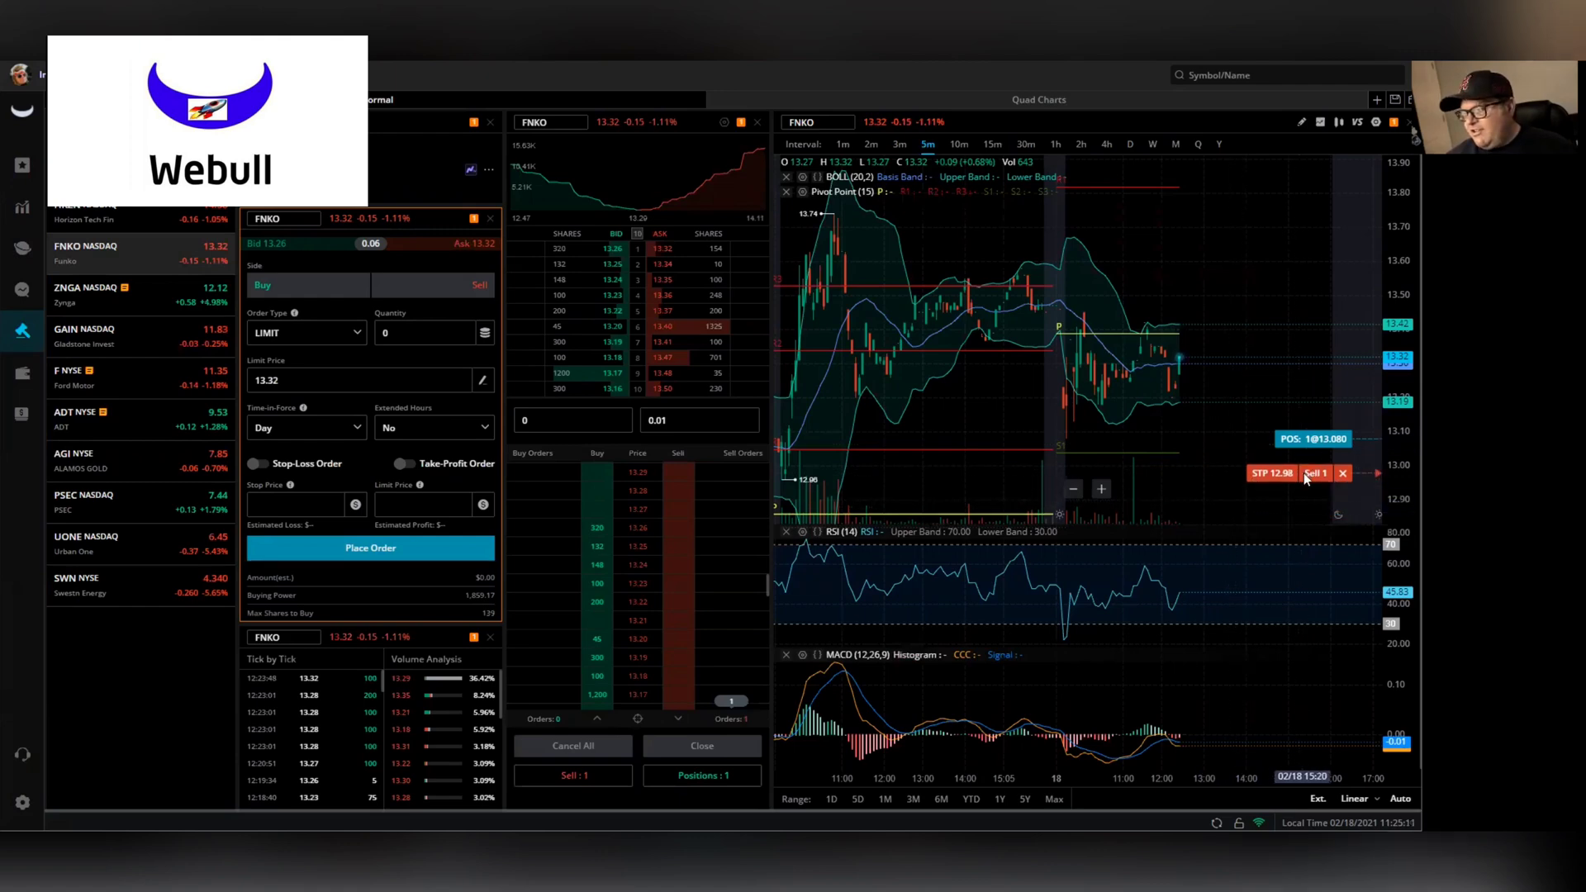
Approve the moved stop line so the FNKO sell stop works at $12.98.
left_click(1315, 473)
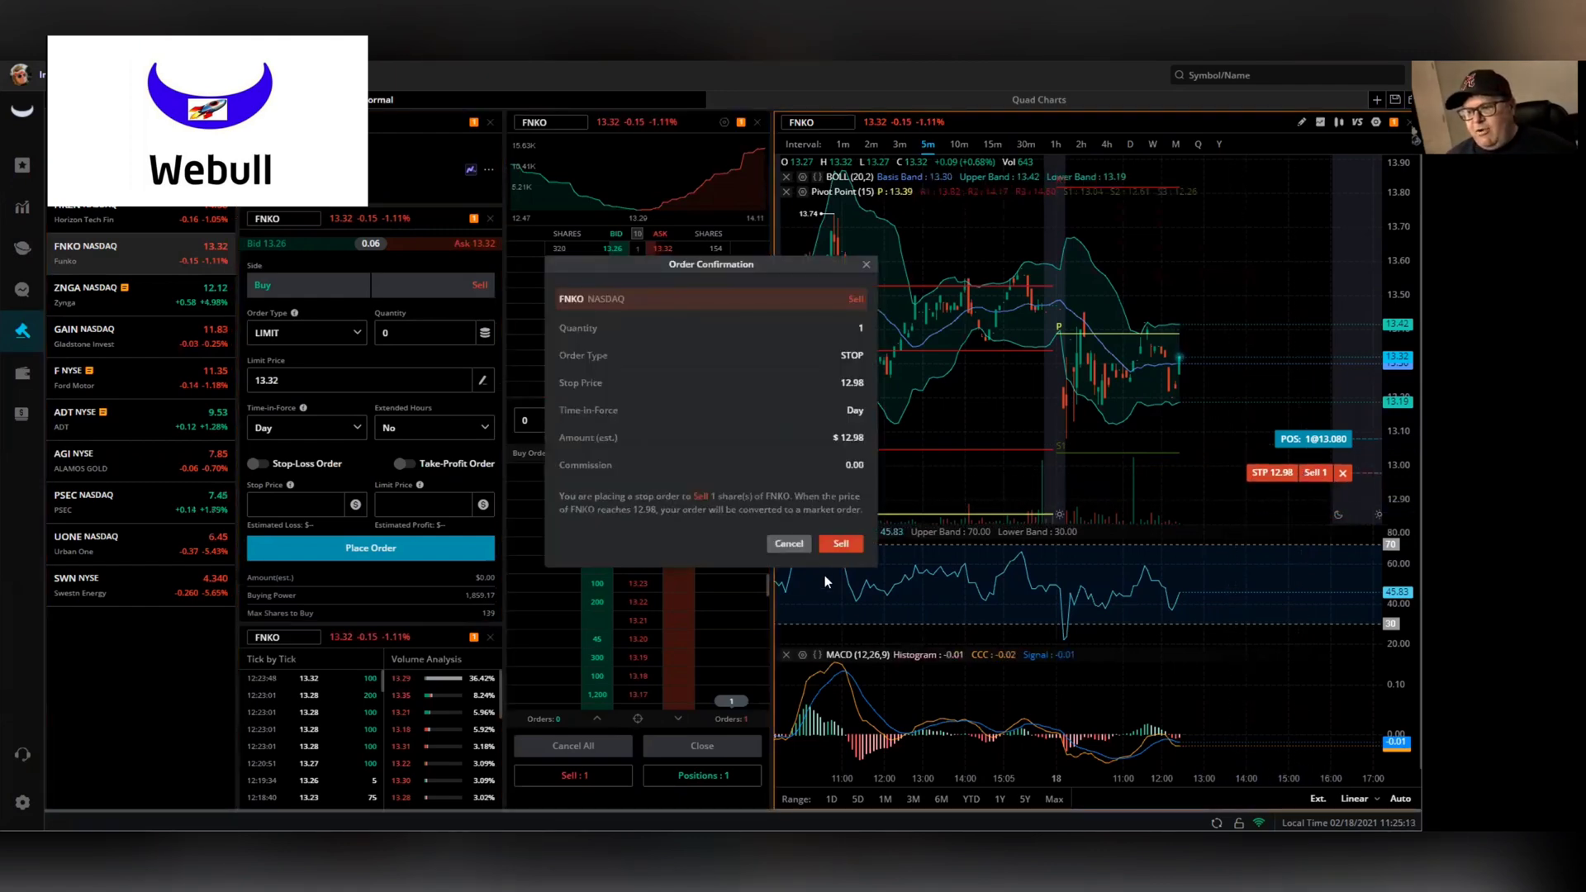
left_click(841, 543)
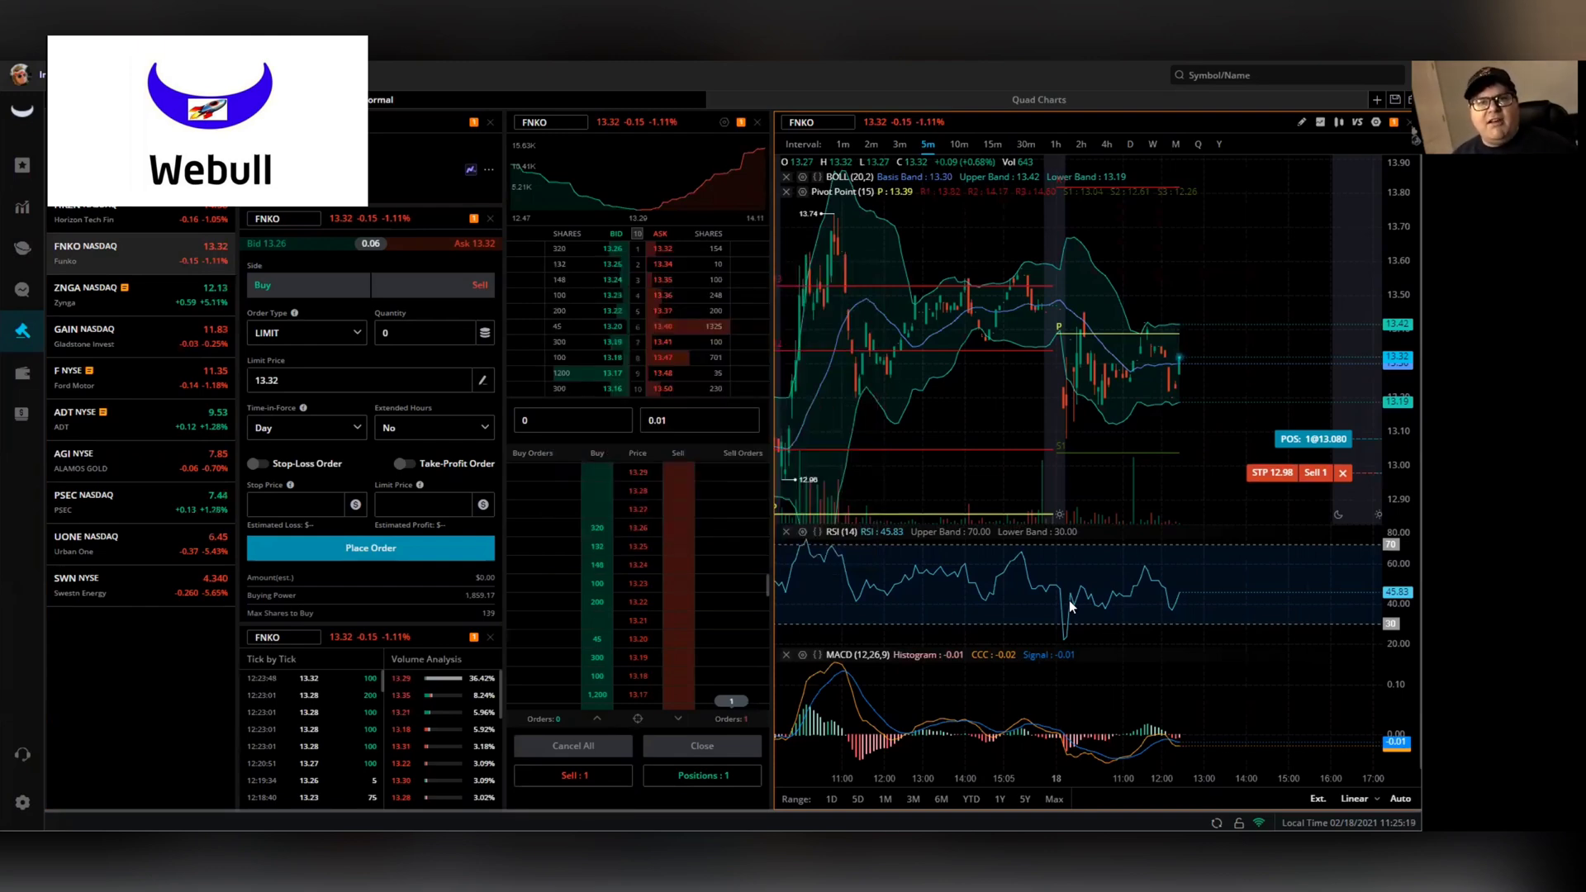
mouse_move(1358, 302)
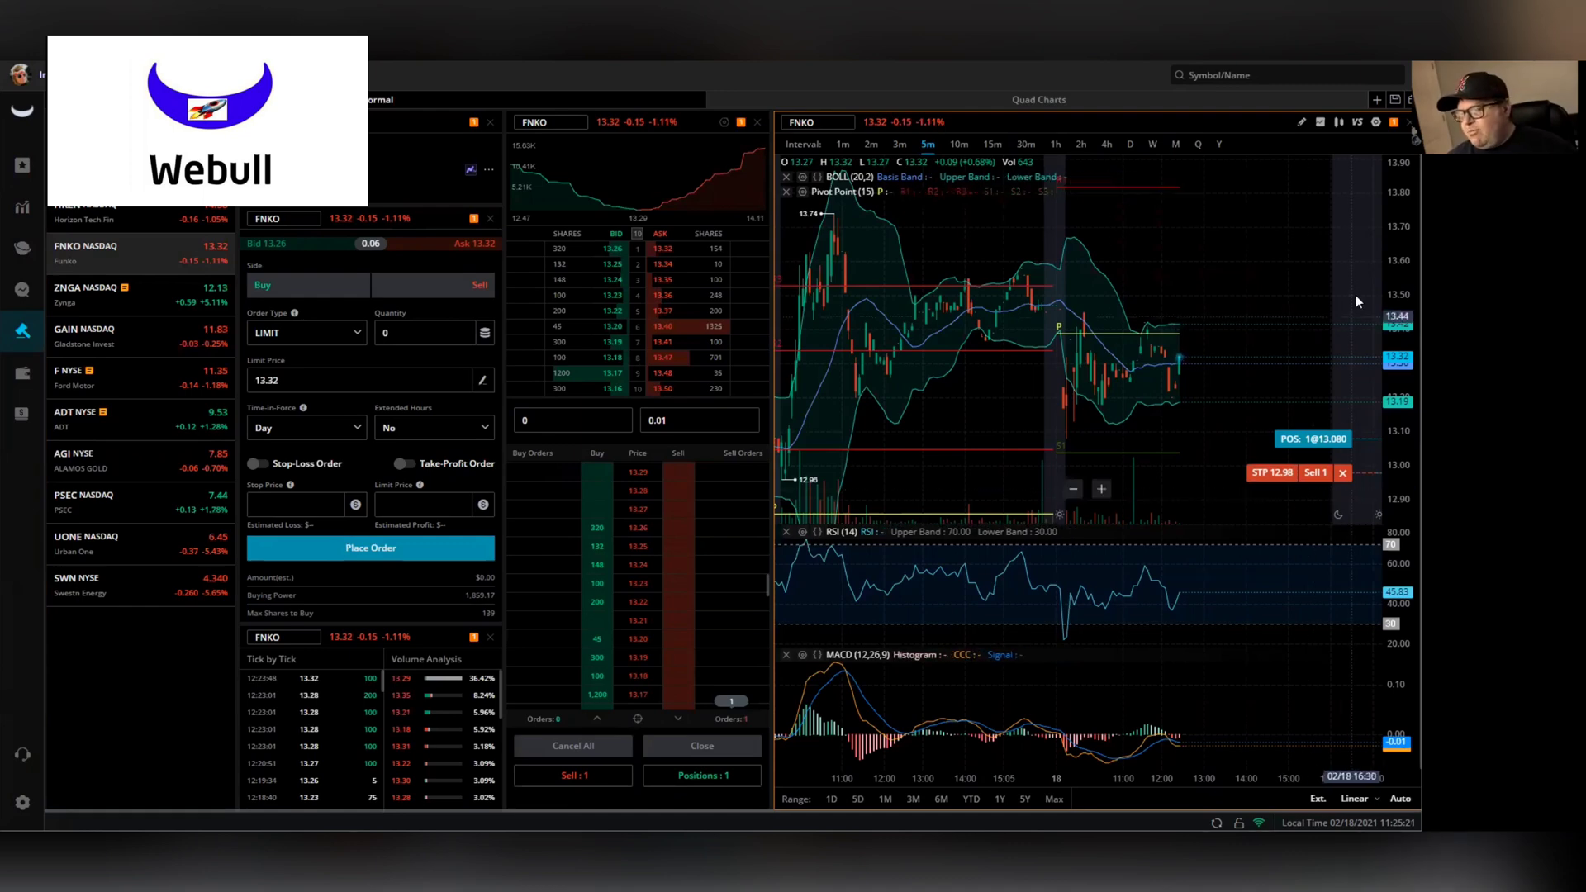